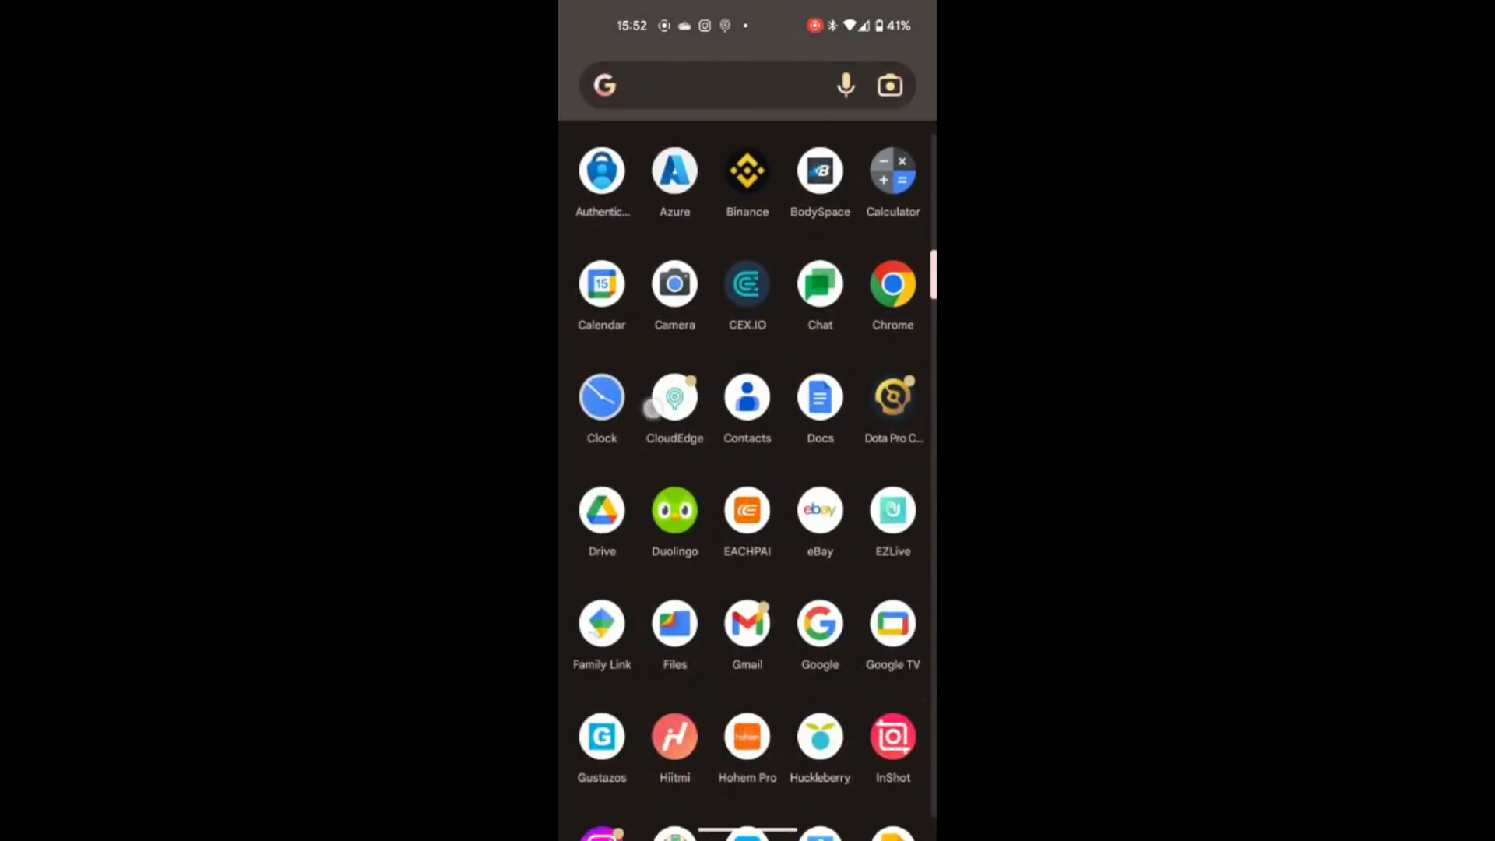
Scroll the app drawer and launch the Google Play Store
scroll("down", 3)
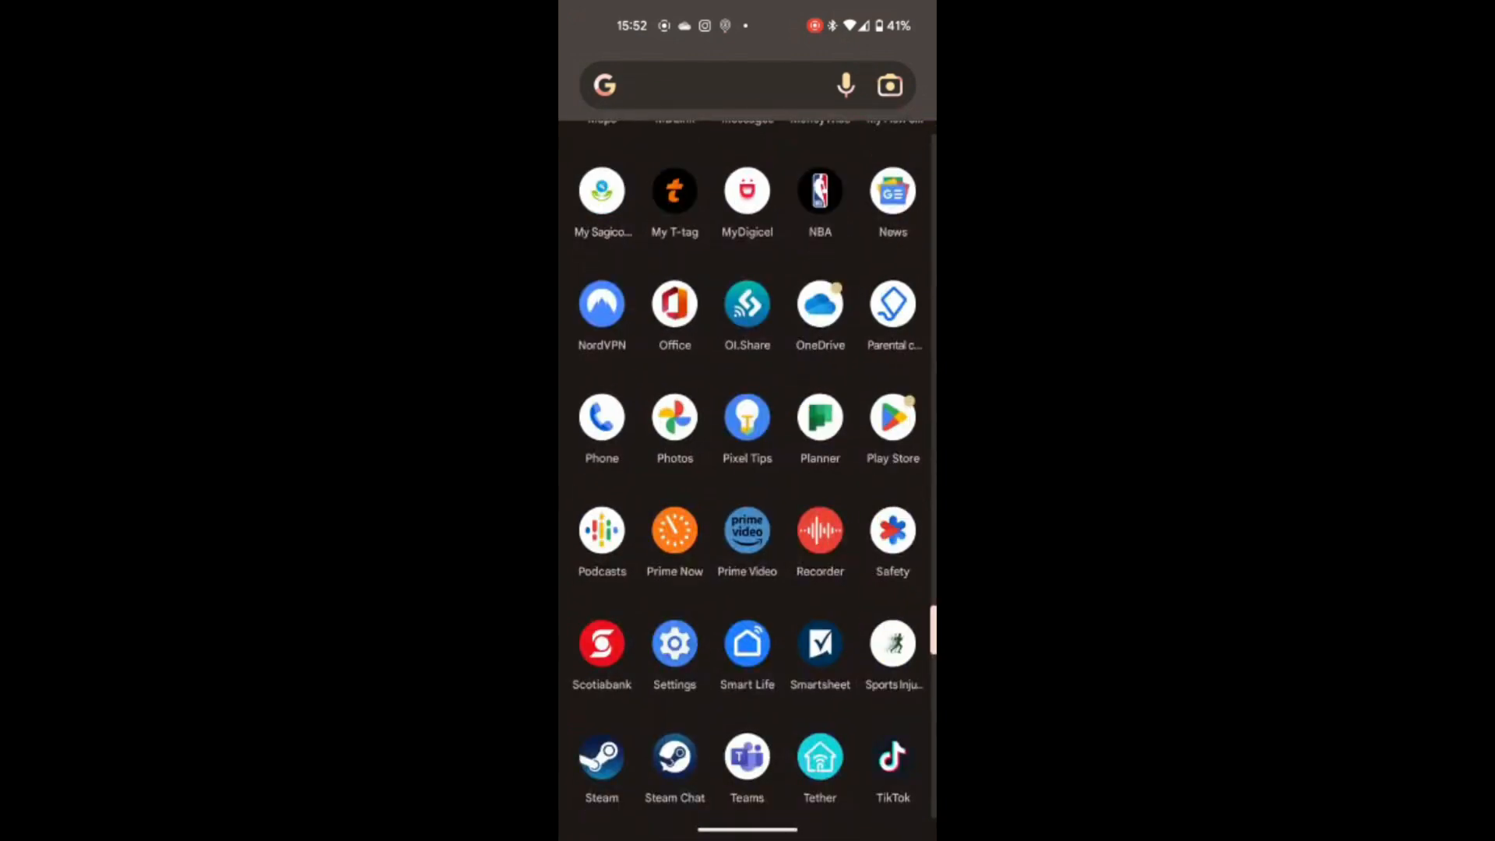
left_click(893, 418)
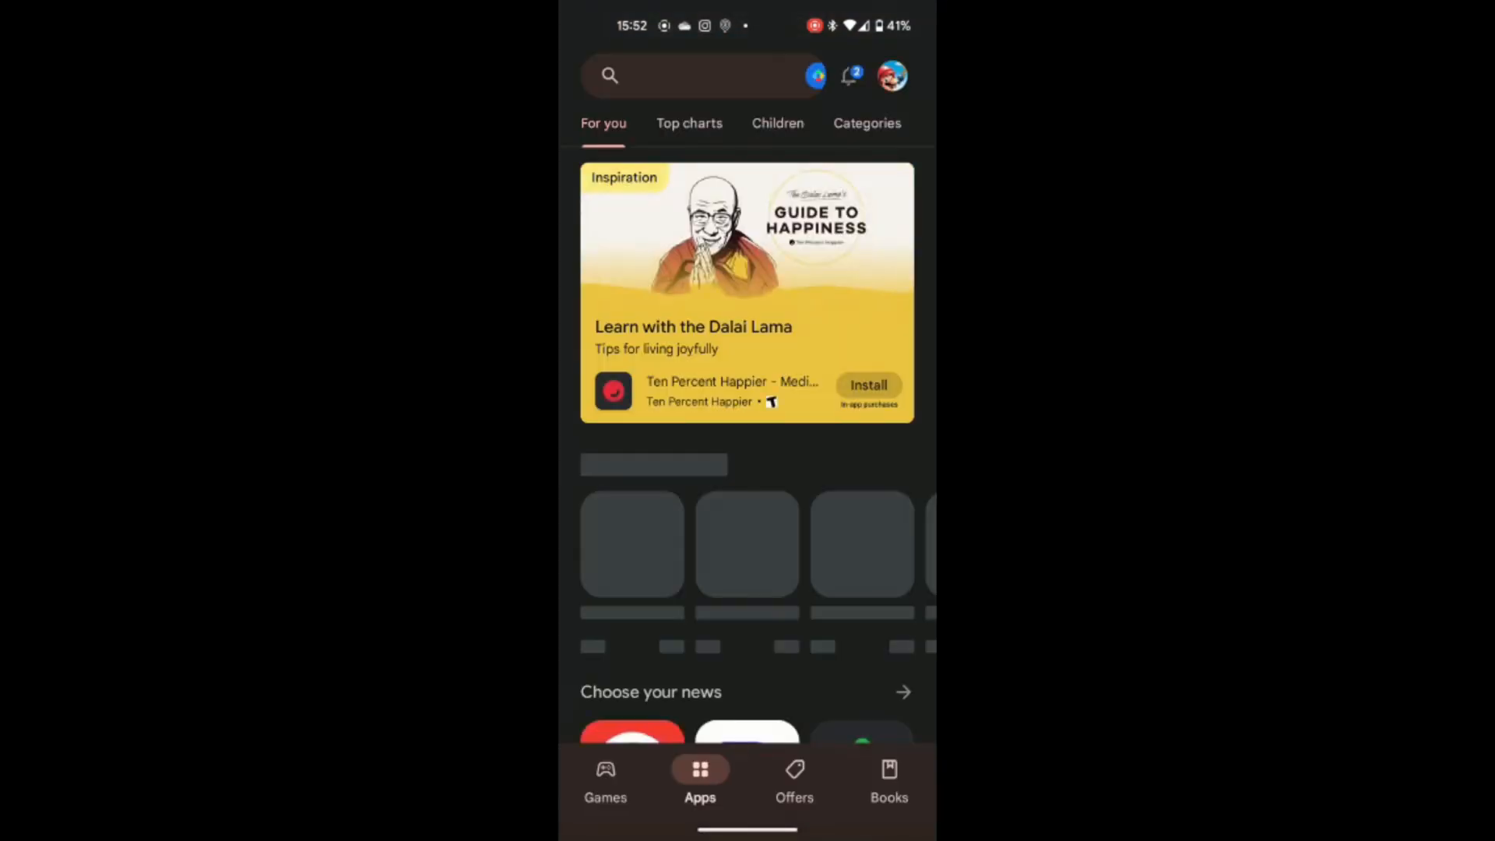
Rerun the 'office lens' Play Store search and open Microsoft Lens
left_click(706, 76)
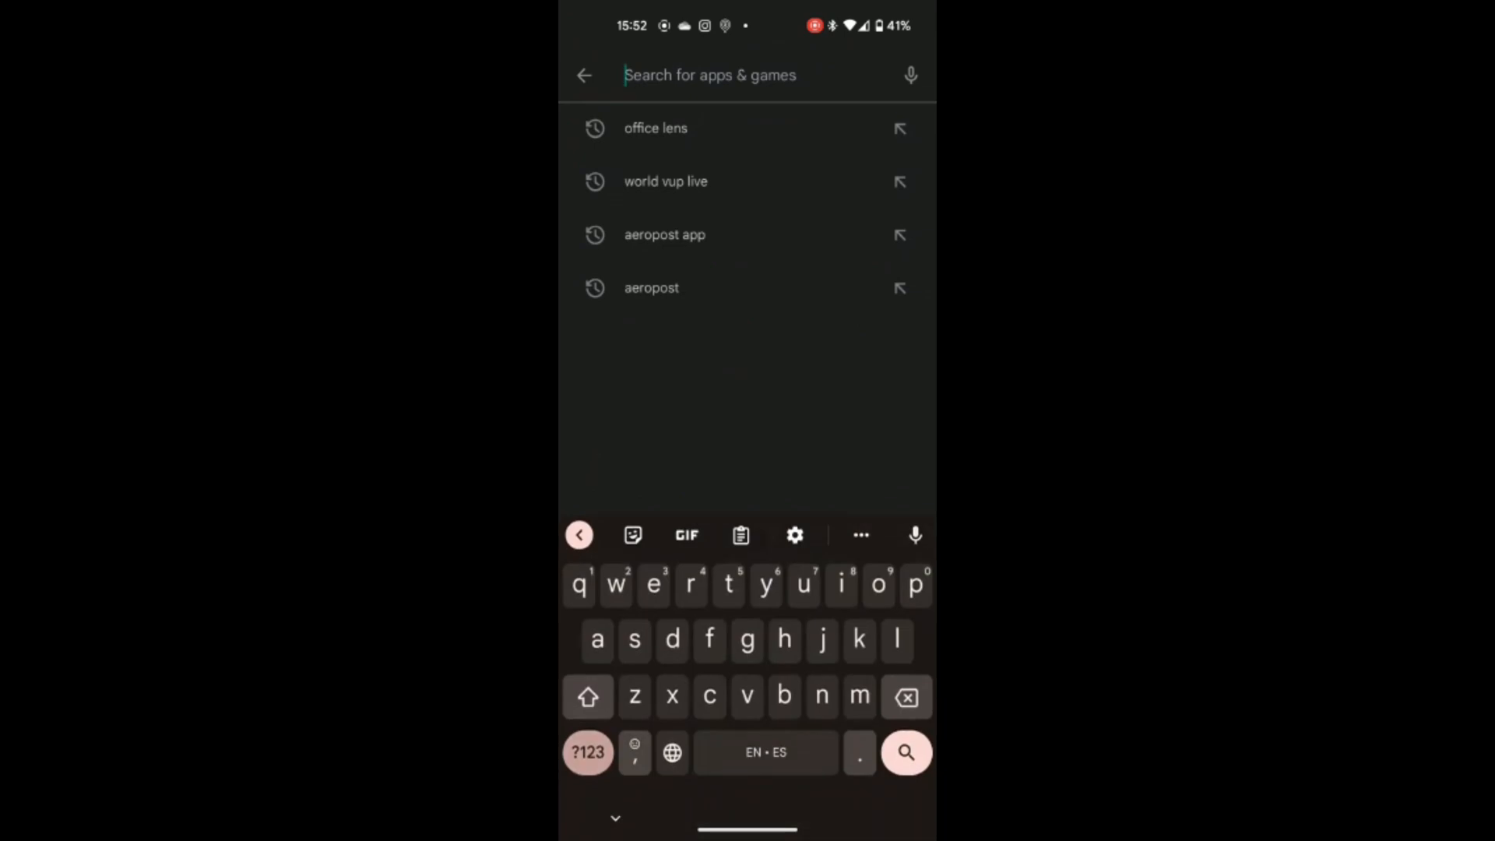
left_click(655, 127)
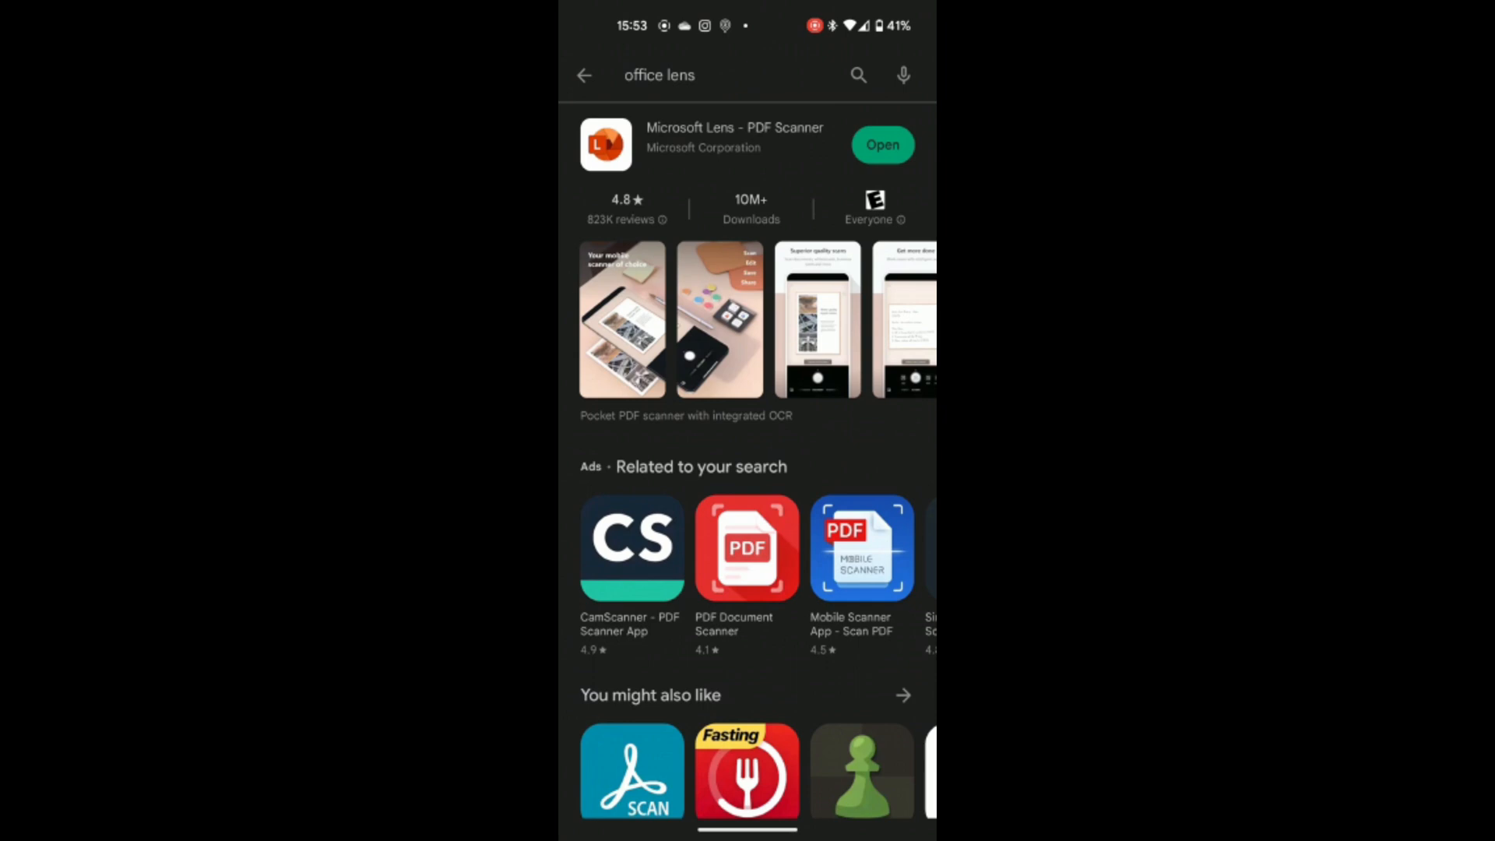
left_click(883, 144)
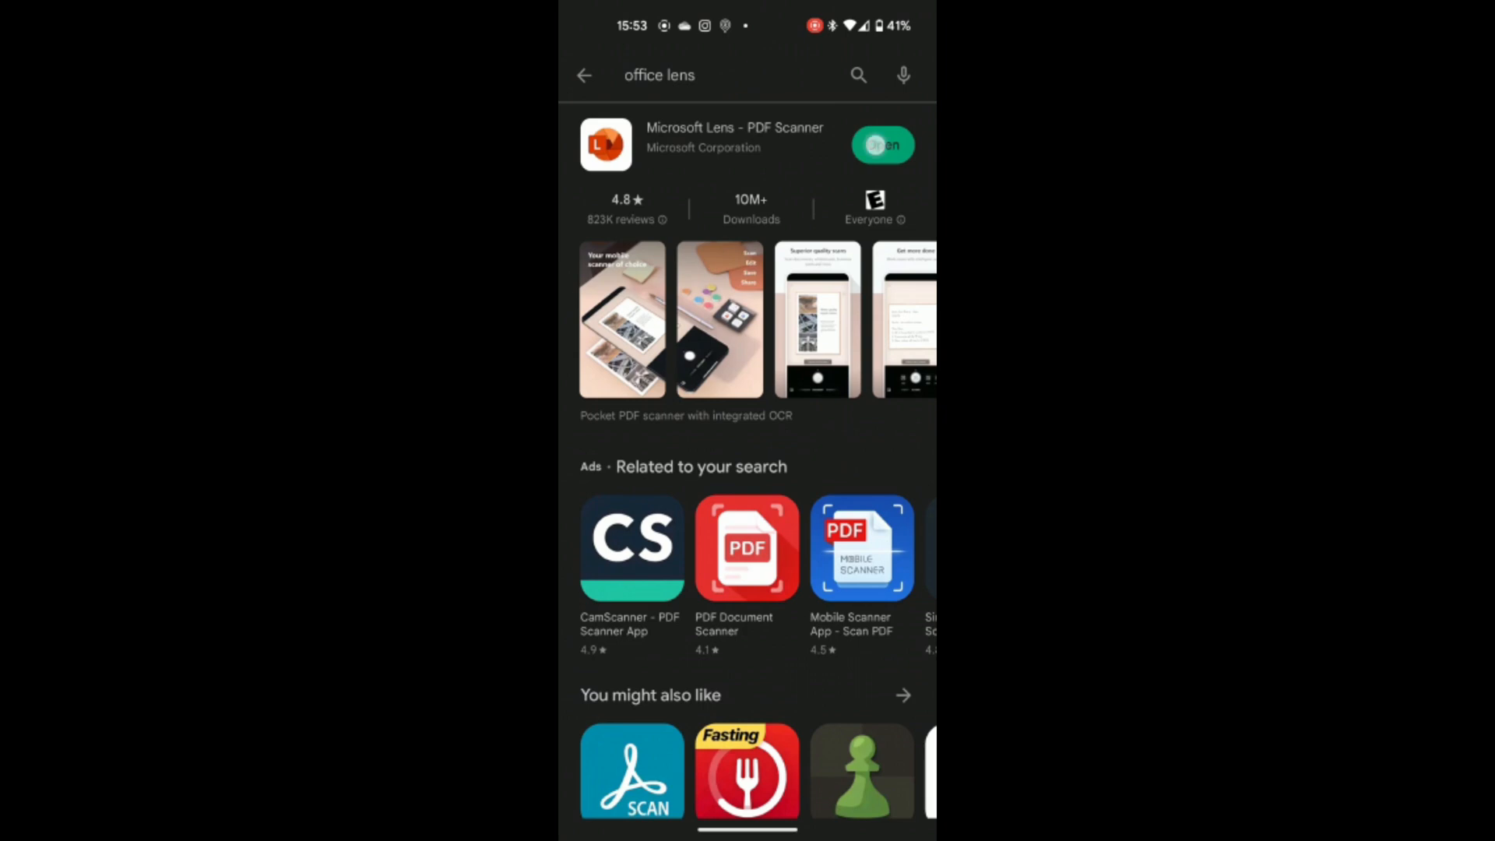
left_click(880, 145)
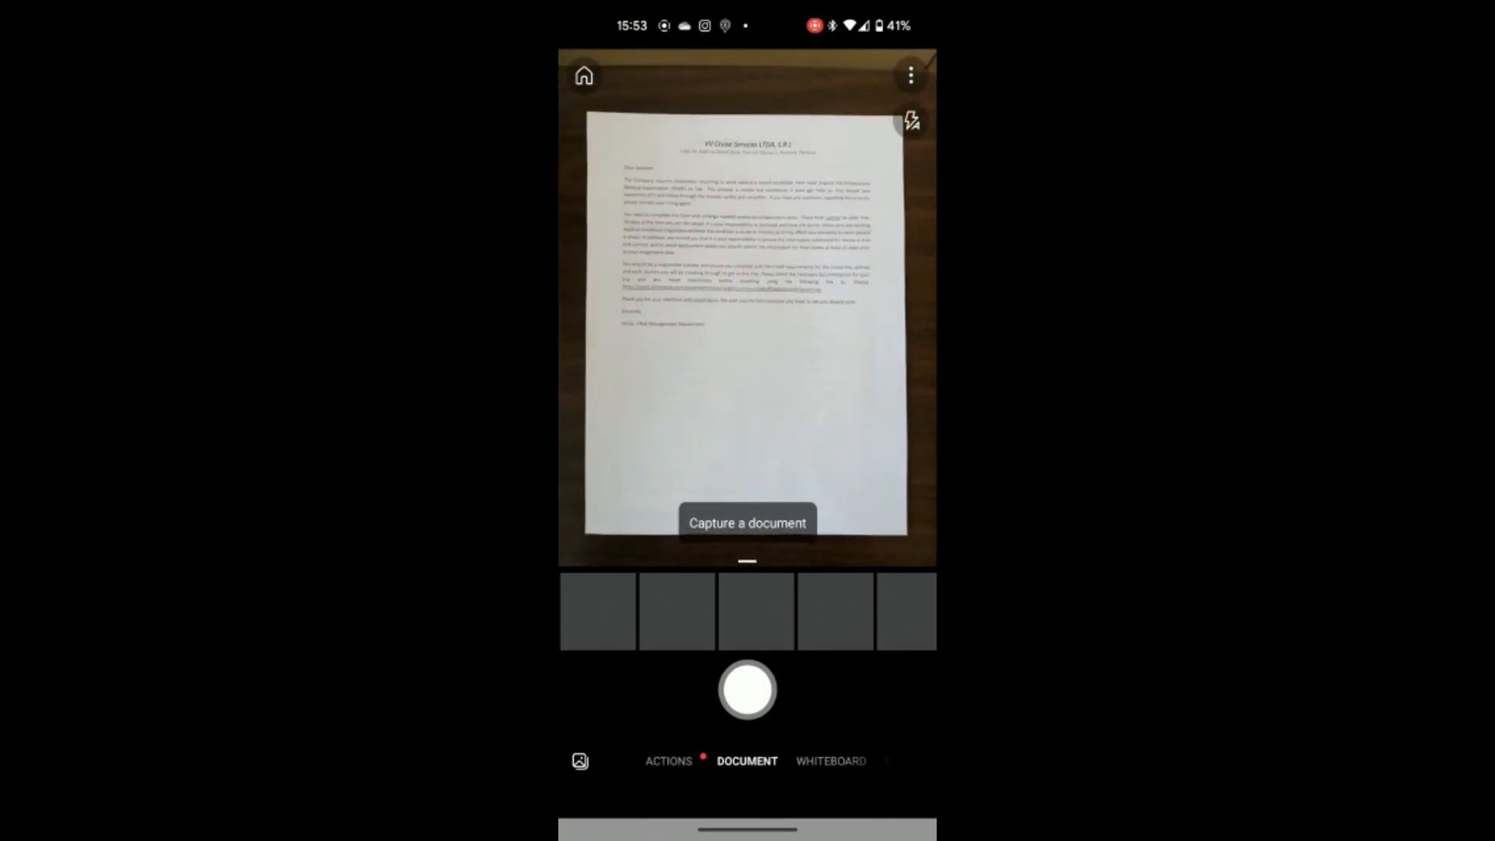
Photograph the printed letter on the table in Document mode
left_click(748, 689)
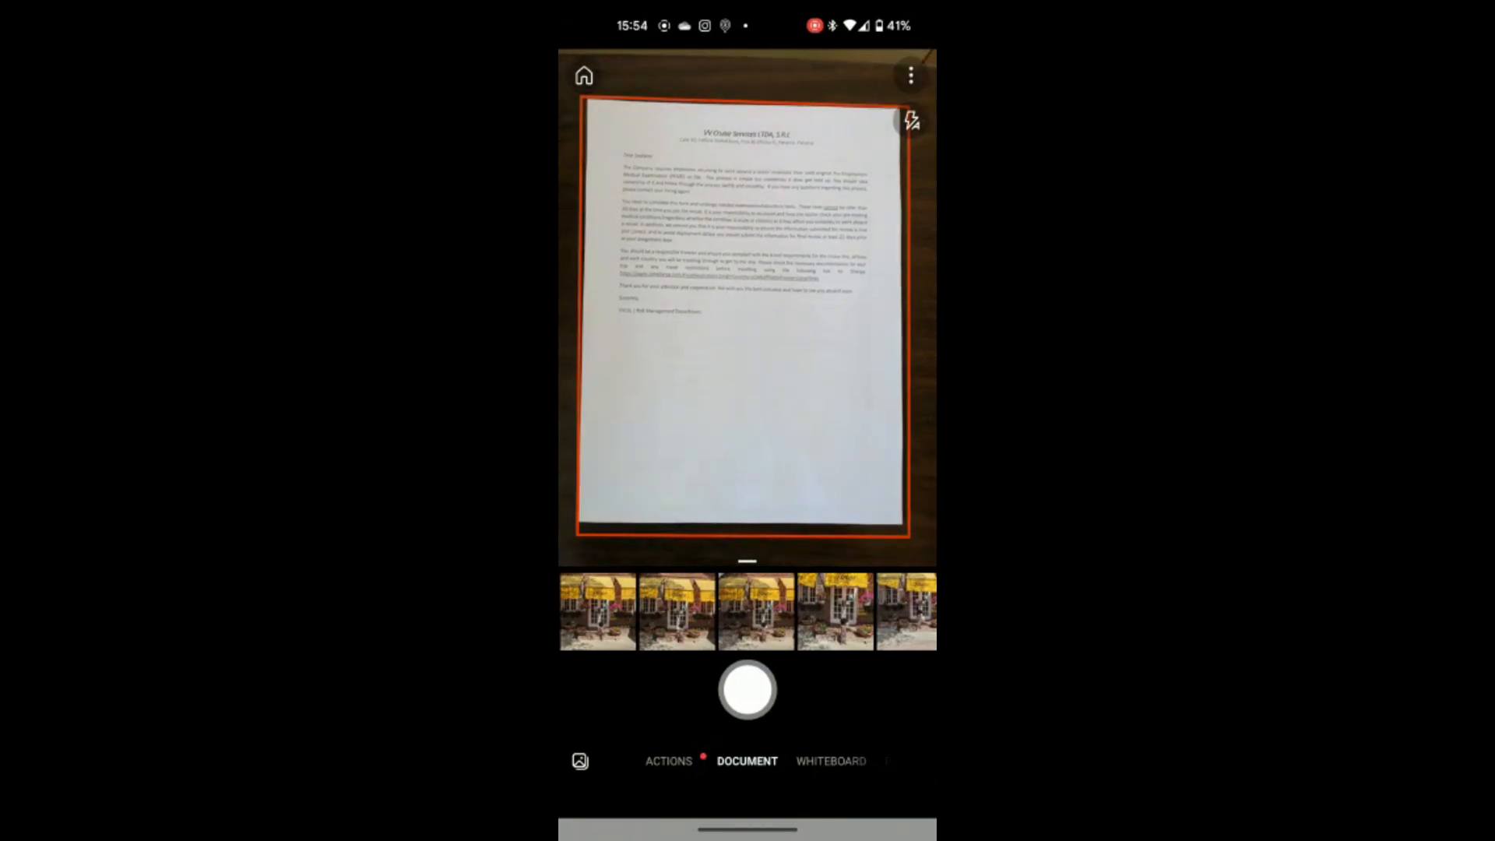
left_click(748, 689)
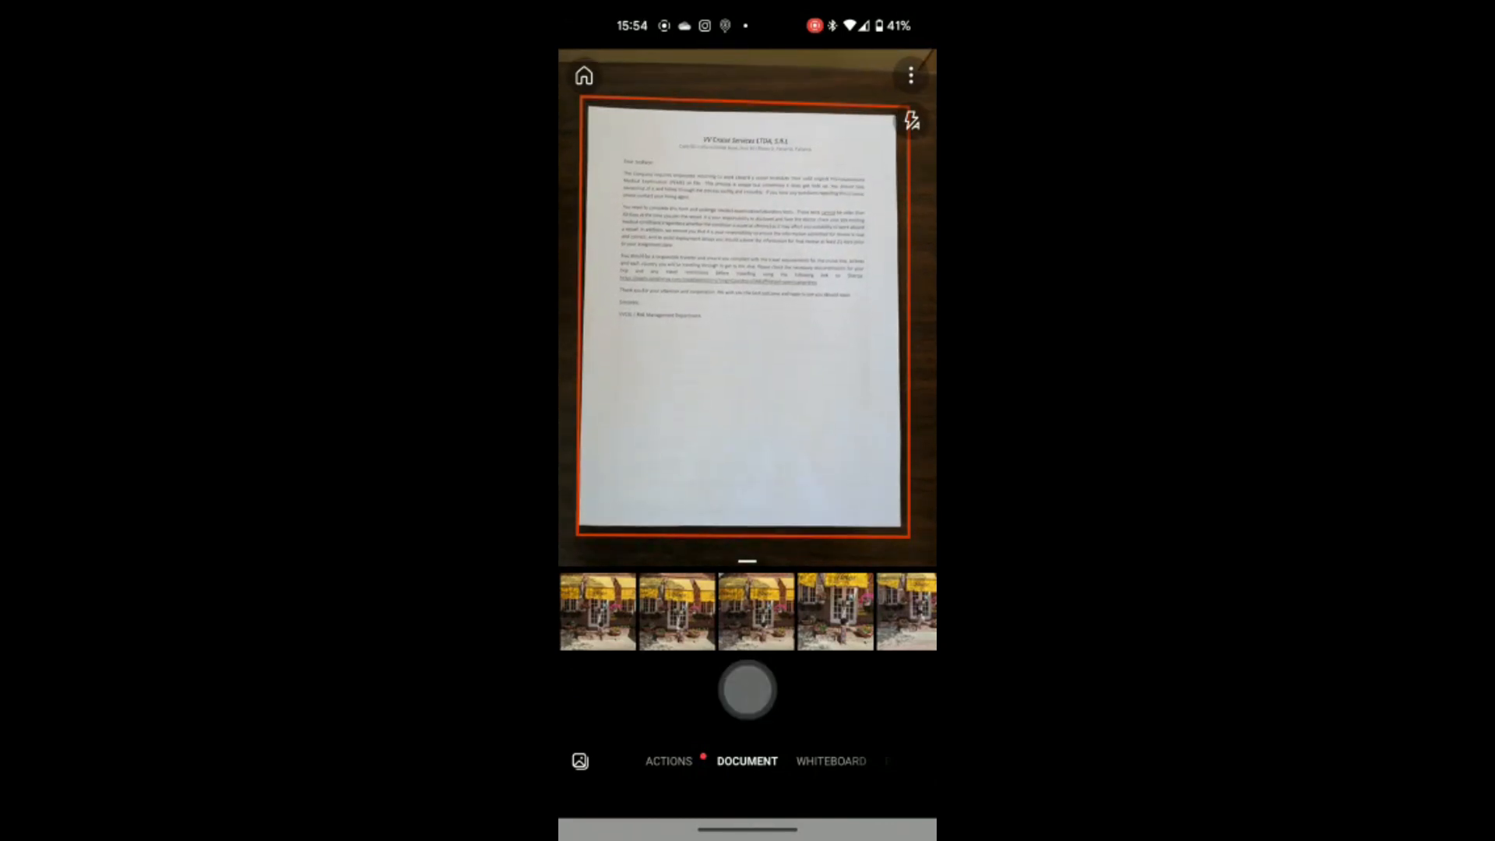
left_click(747, 689)
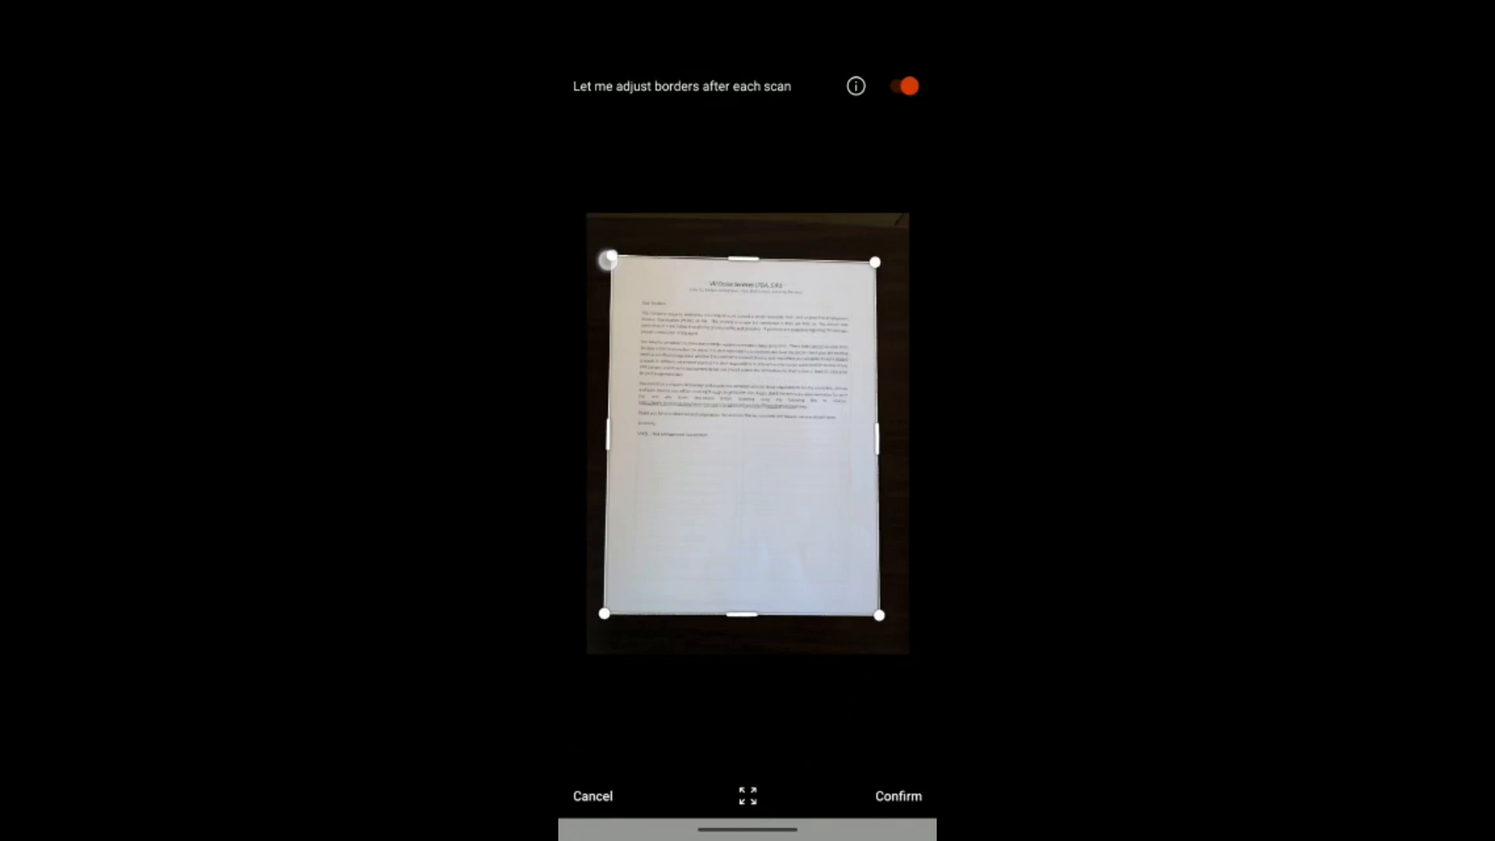
Drag the top-left crop corner to the page edge and accept the borders
left_click_drag(607, 260, 591, 229)
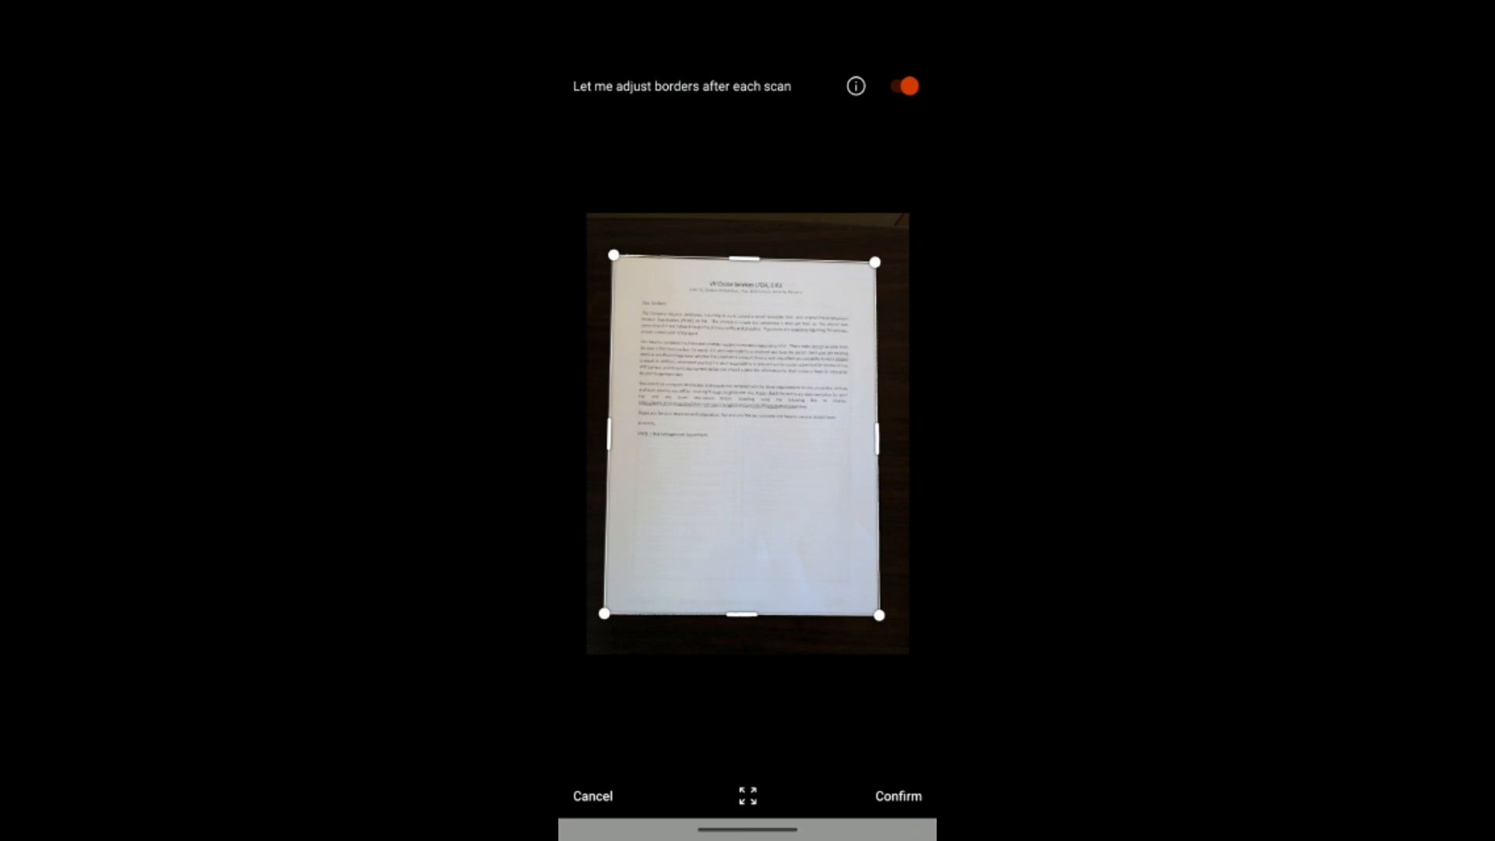
left_click(898, 796)
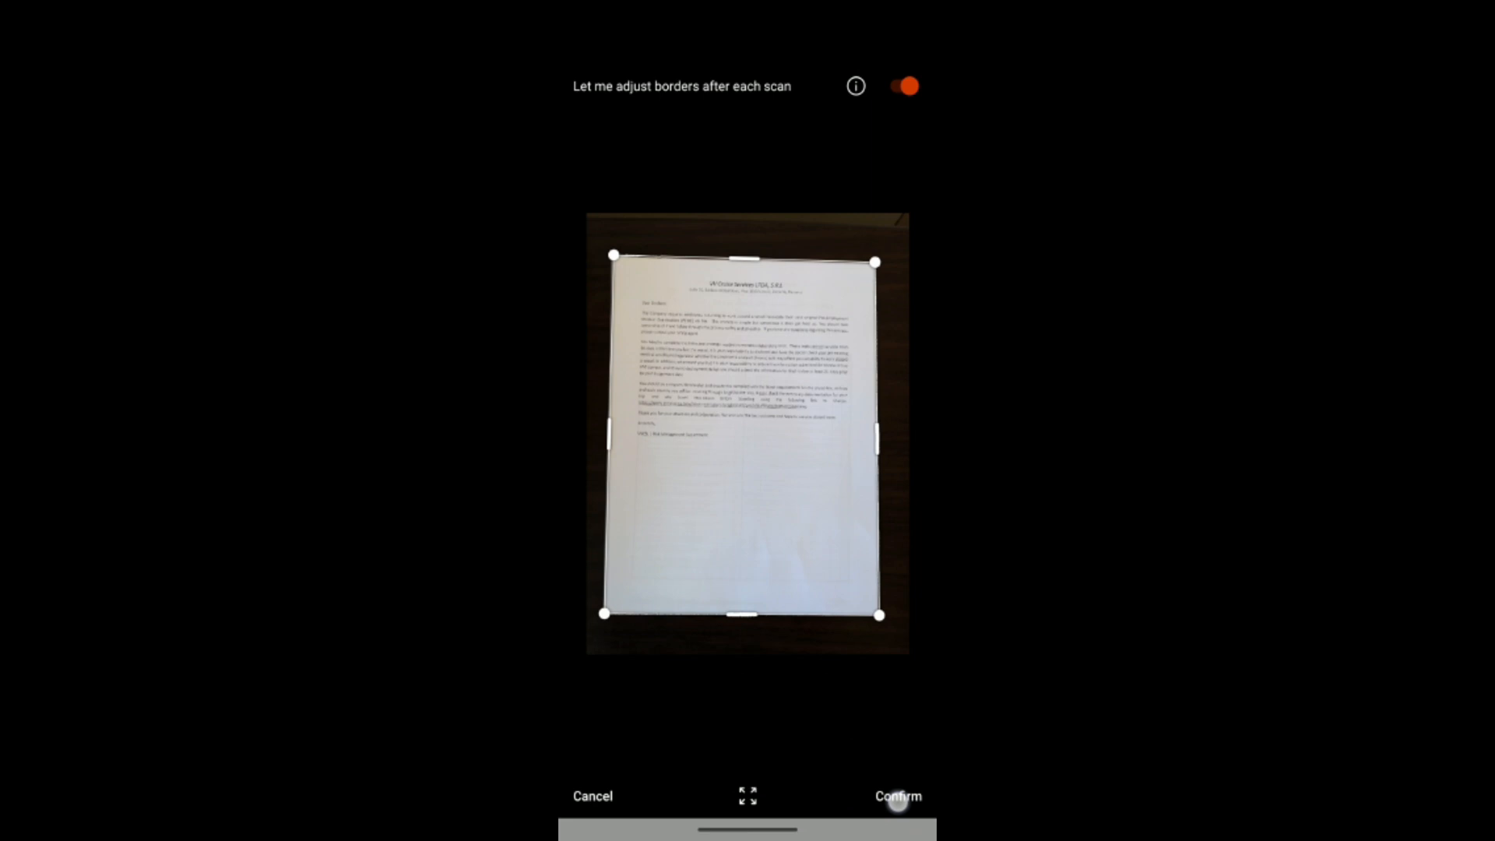
left_click(896, 795)
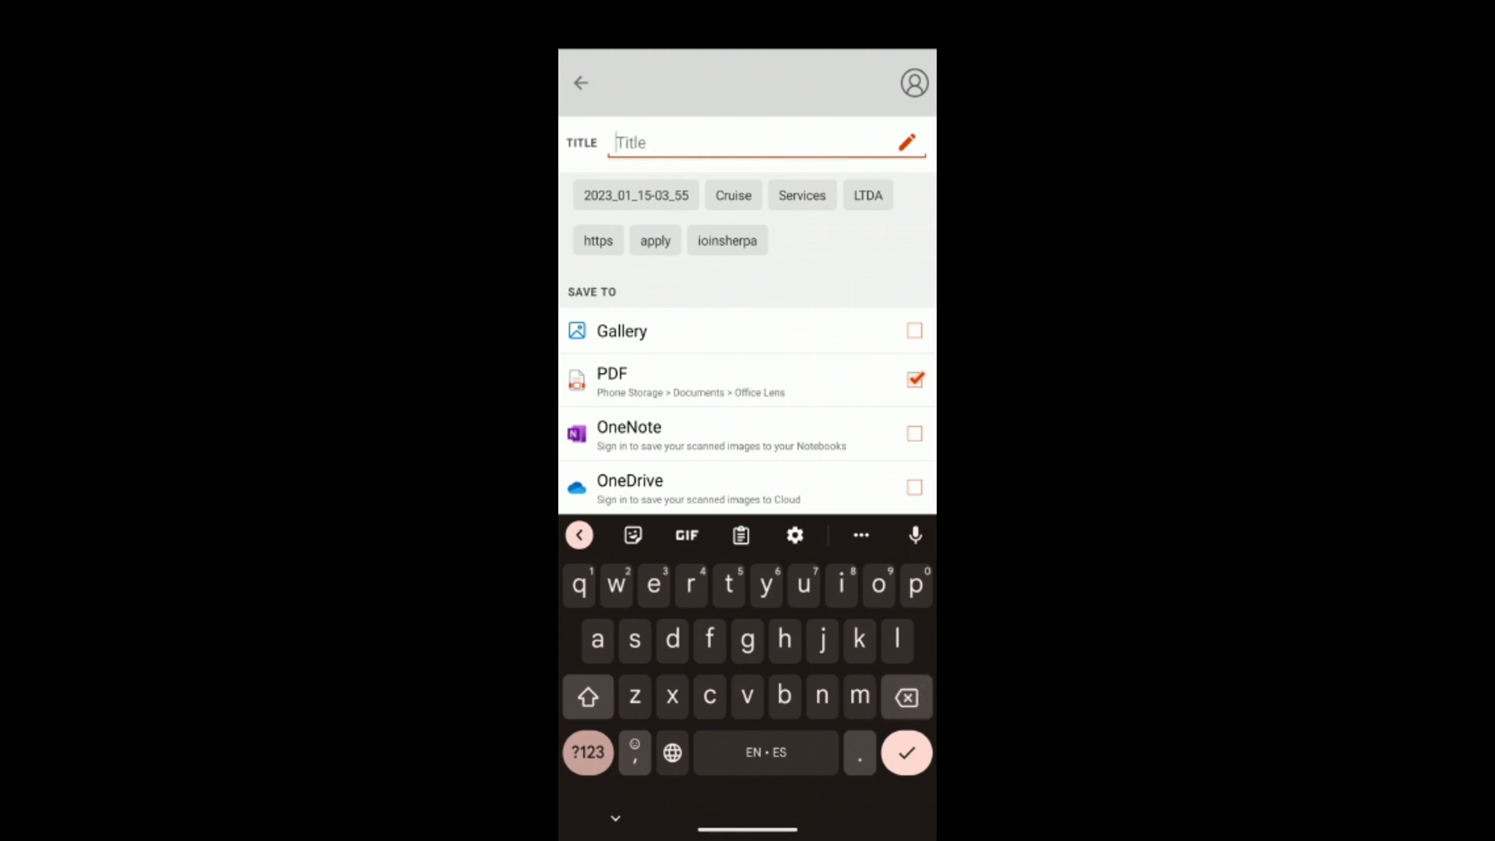
Title the scan 'Passport My name' and save it as a PDF
type("Pas")
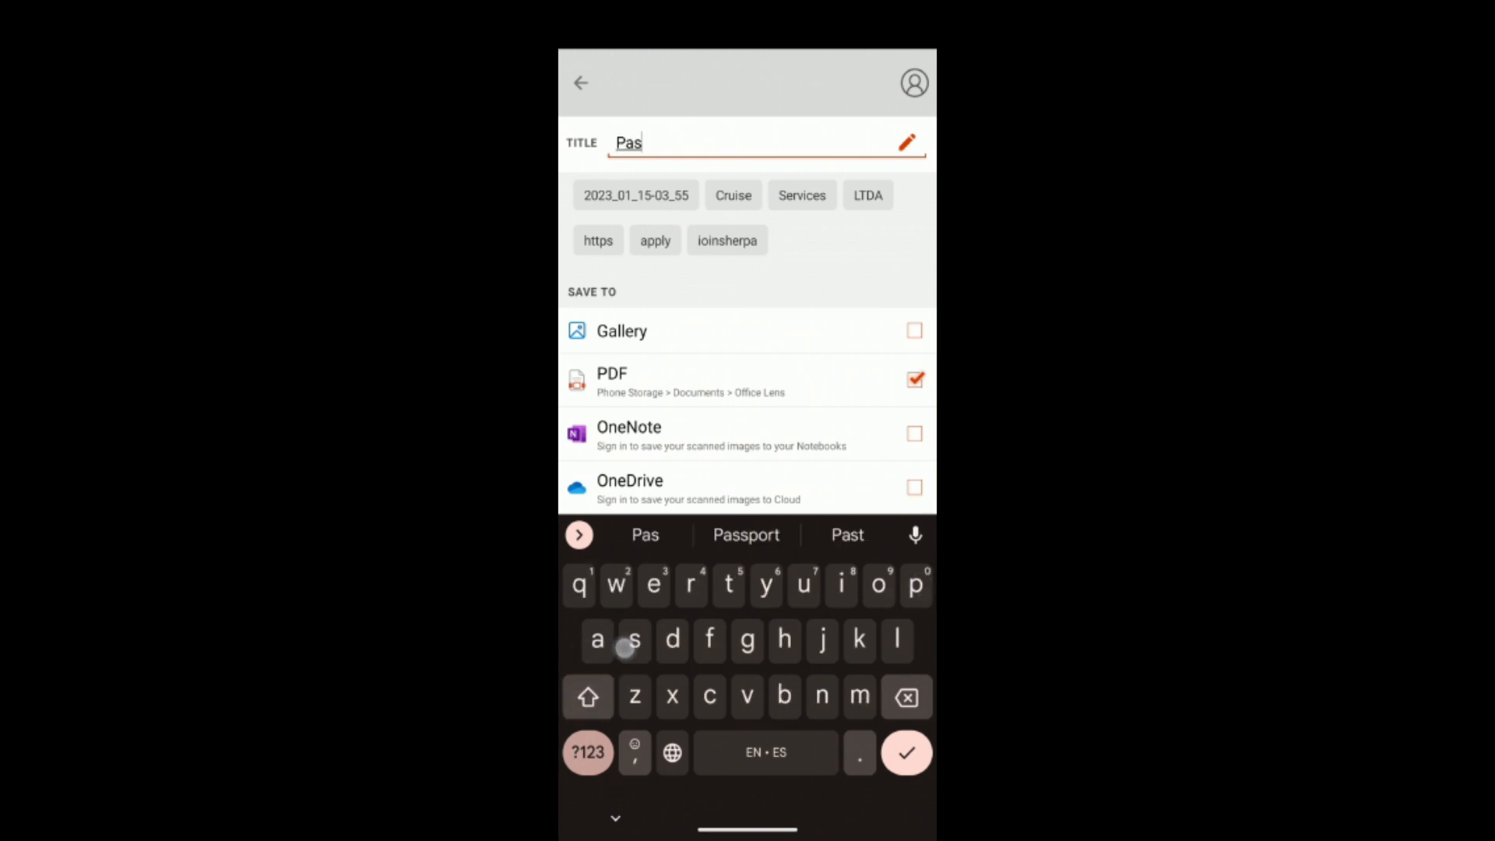
left_click(746, 535)
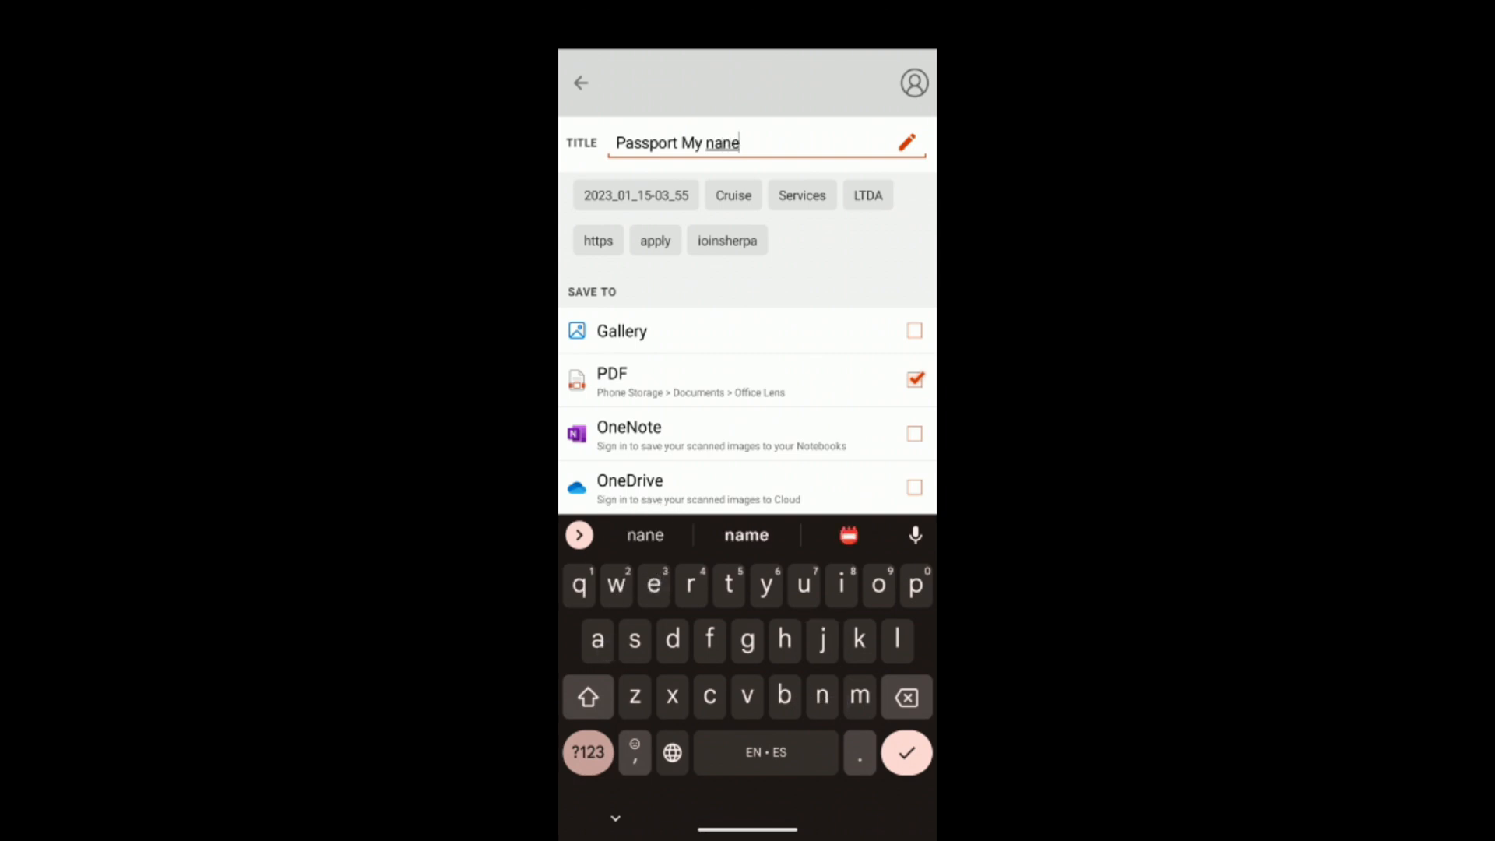
left_click(746, 534)
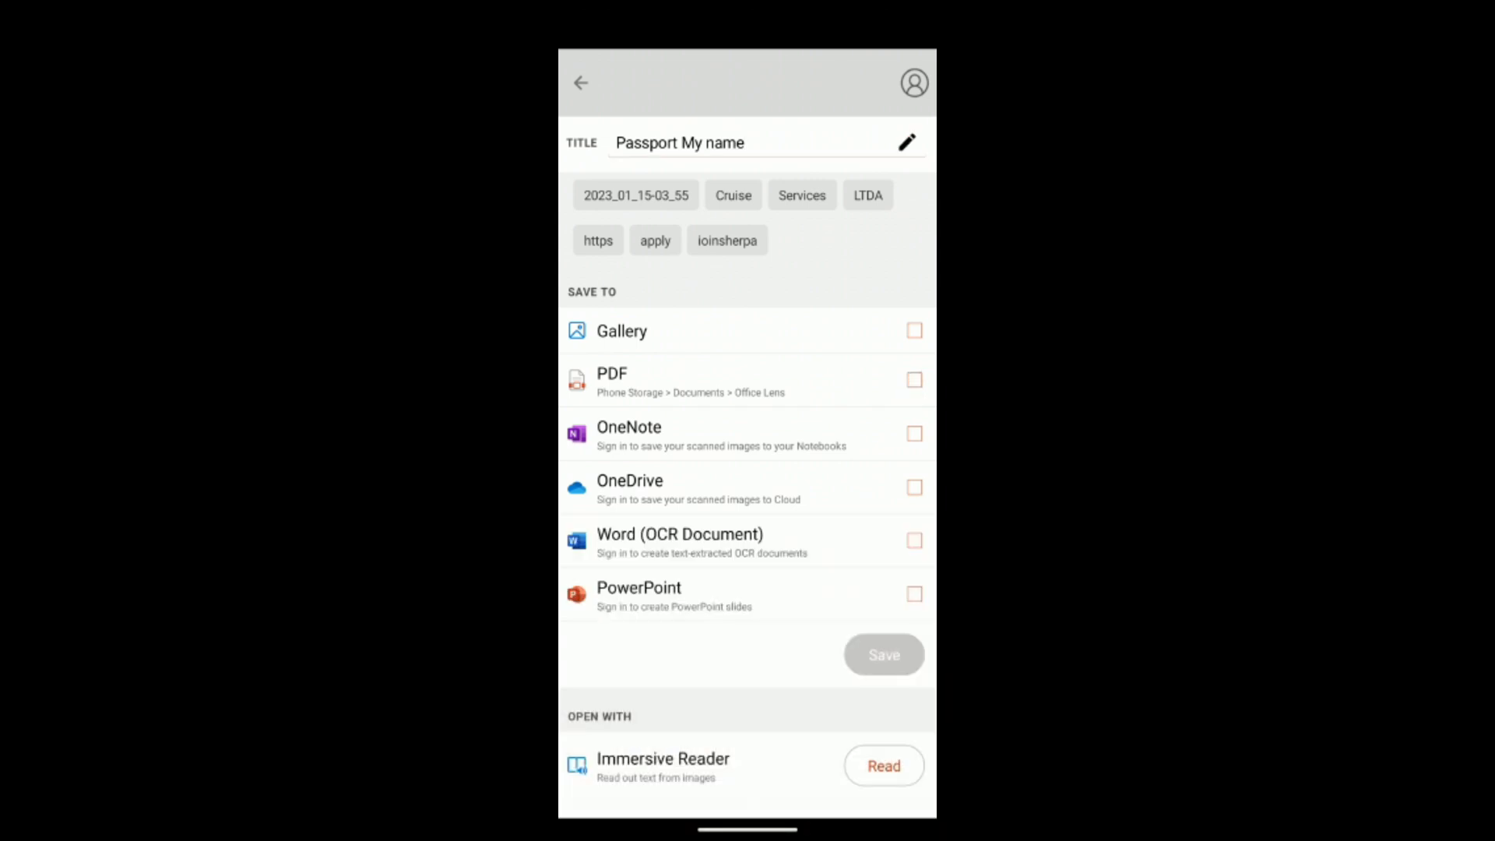
left_click(914, 378)
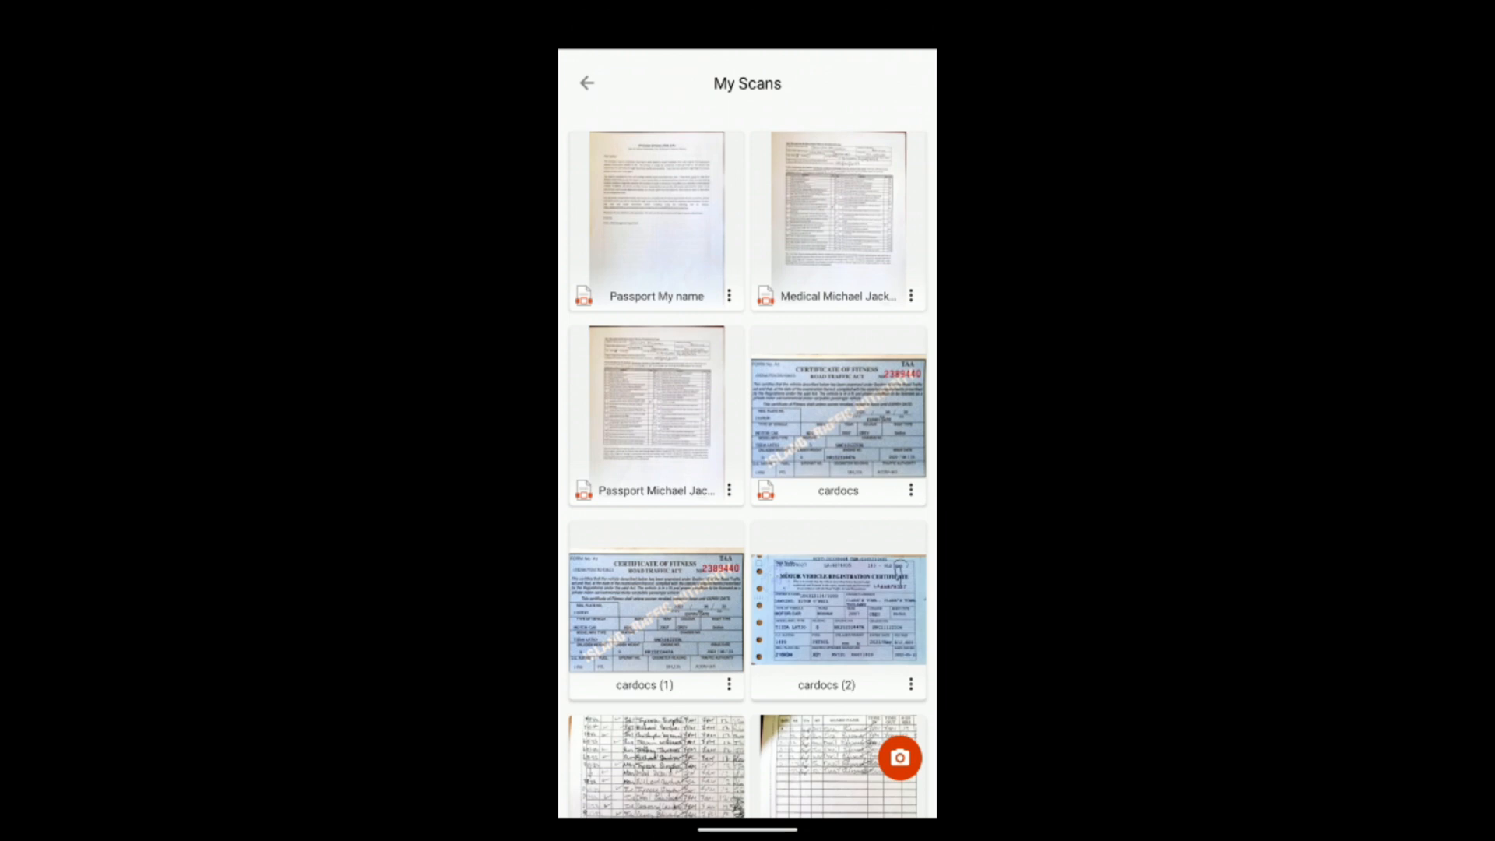
Tap the camera button in My Scans to start a new document scan
left_click(900, 757)
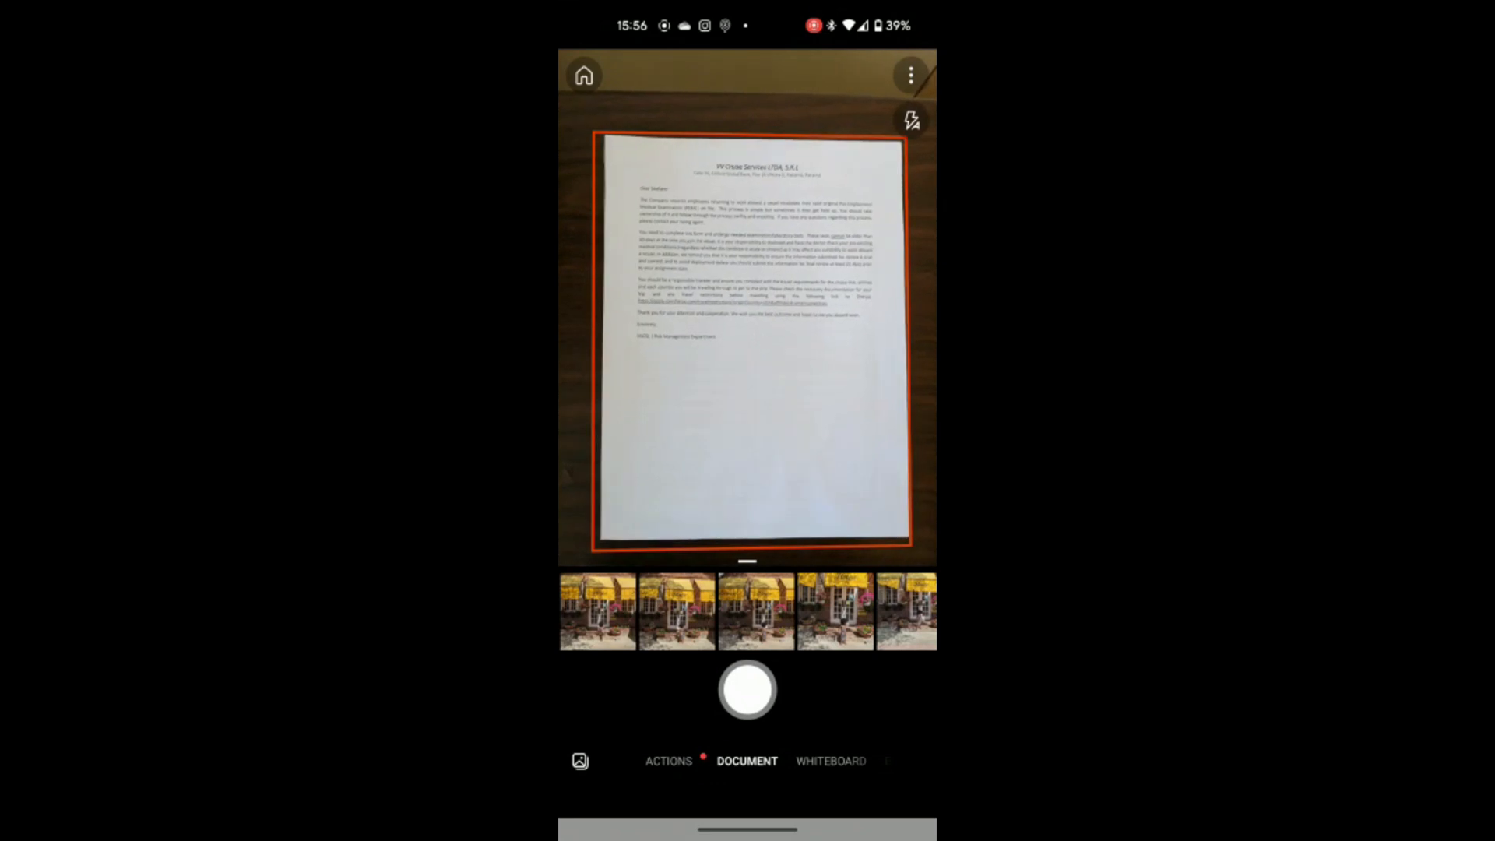
Capture the letter as page one, recrop its borders to the sheet, and confirm
left_click(748, 690)
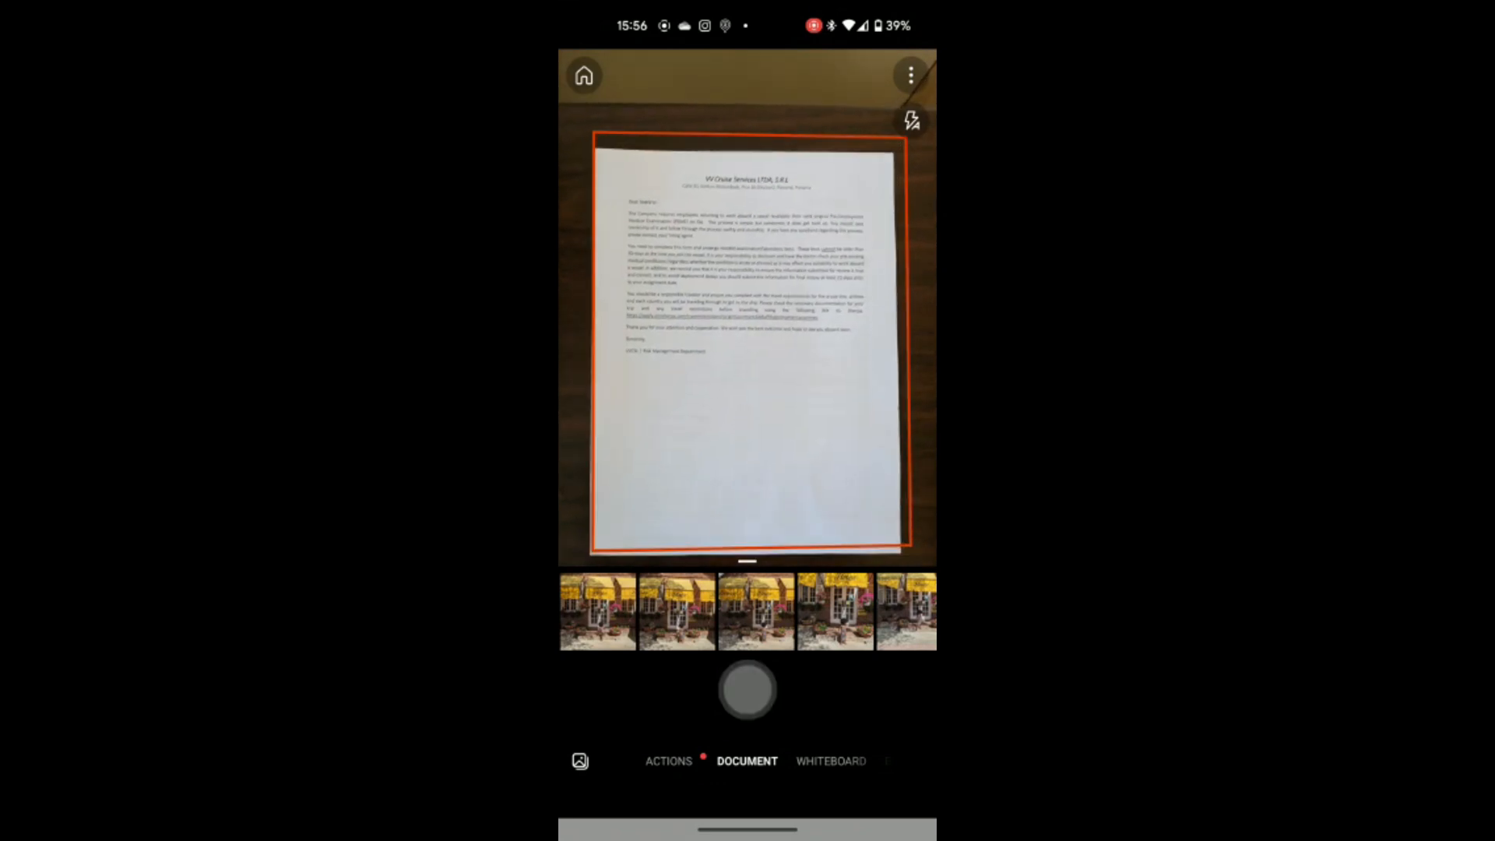
left_click(747, 688)
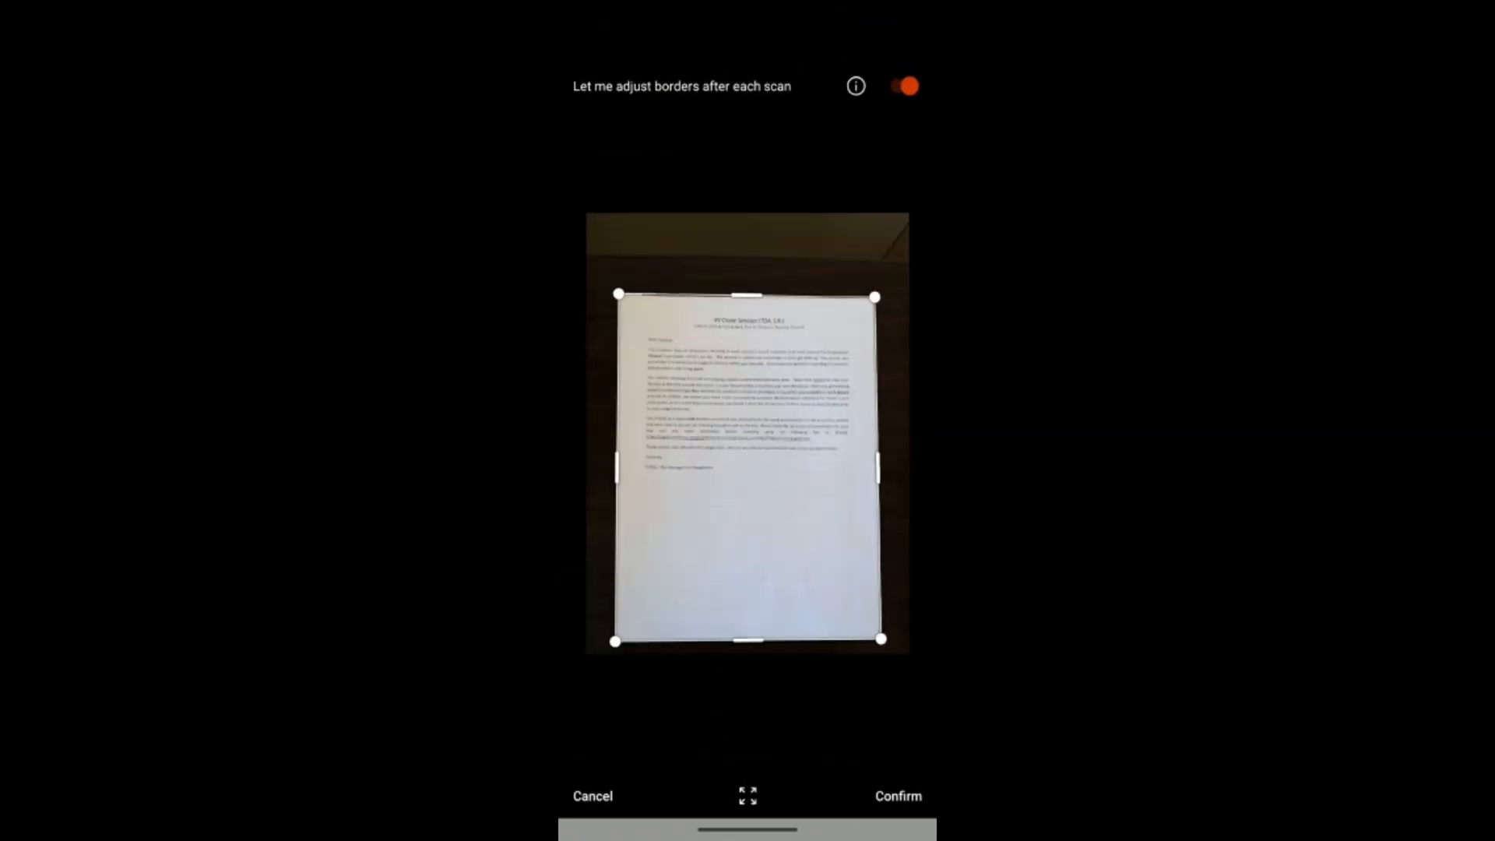
left_click(747, 795)
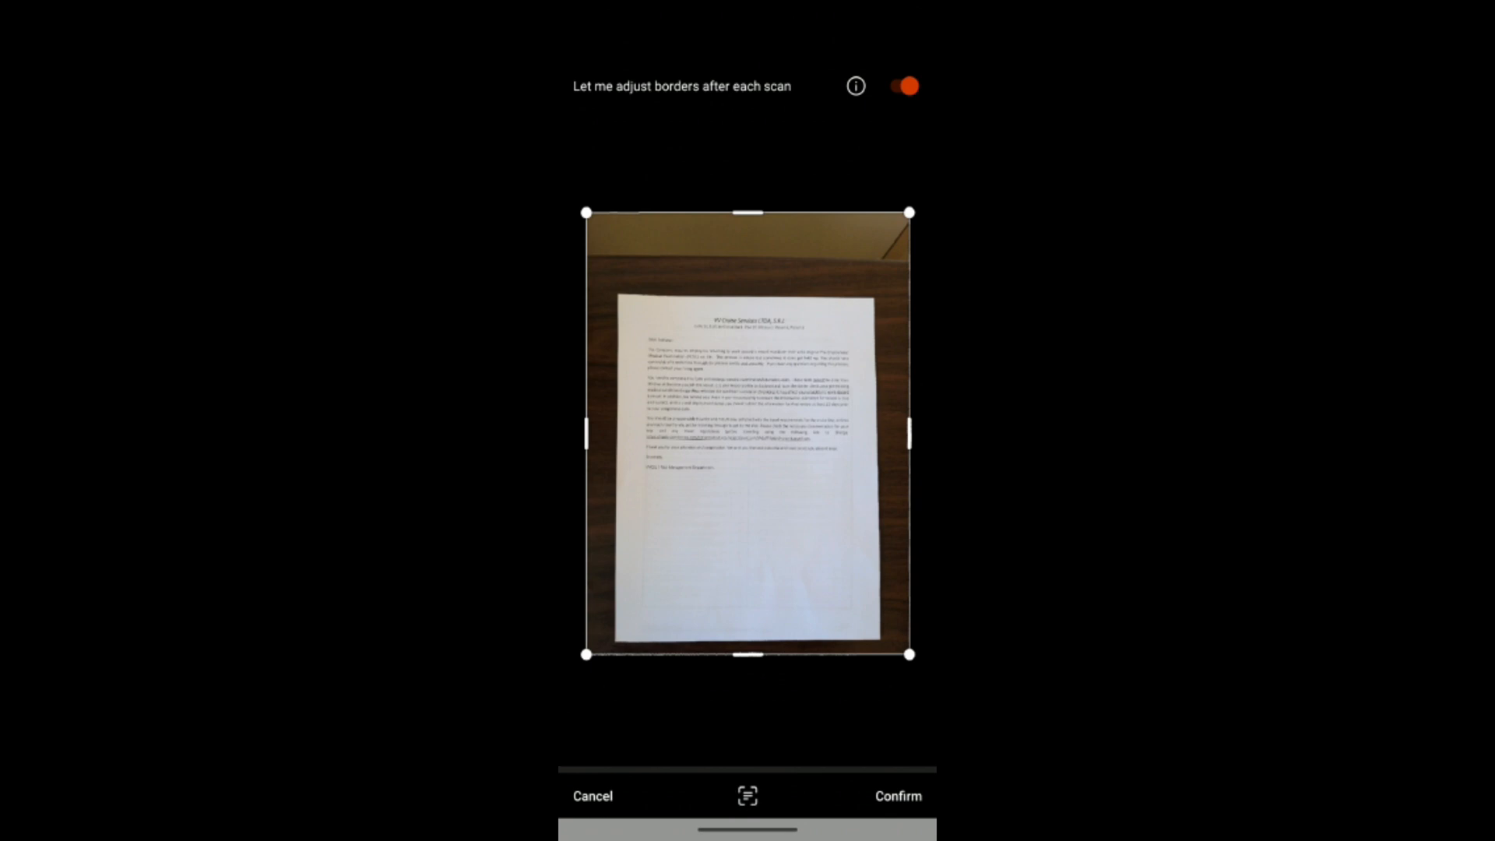
left_click_drag(586, 213, 617, 286)
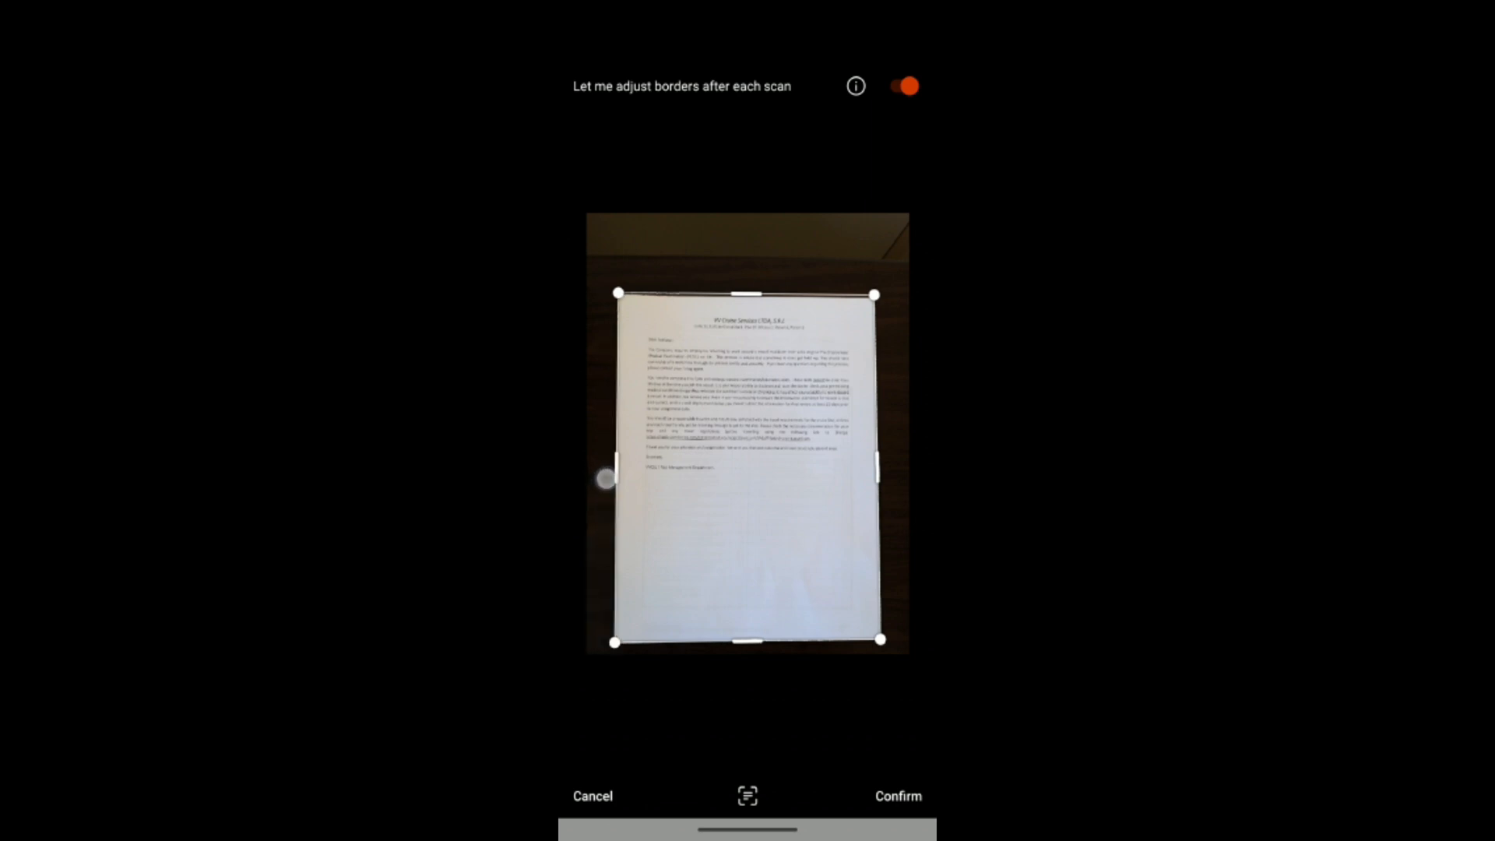
left_click(897, 795)
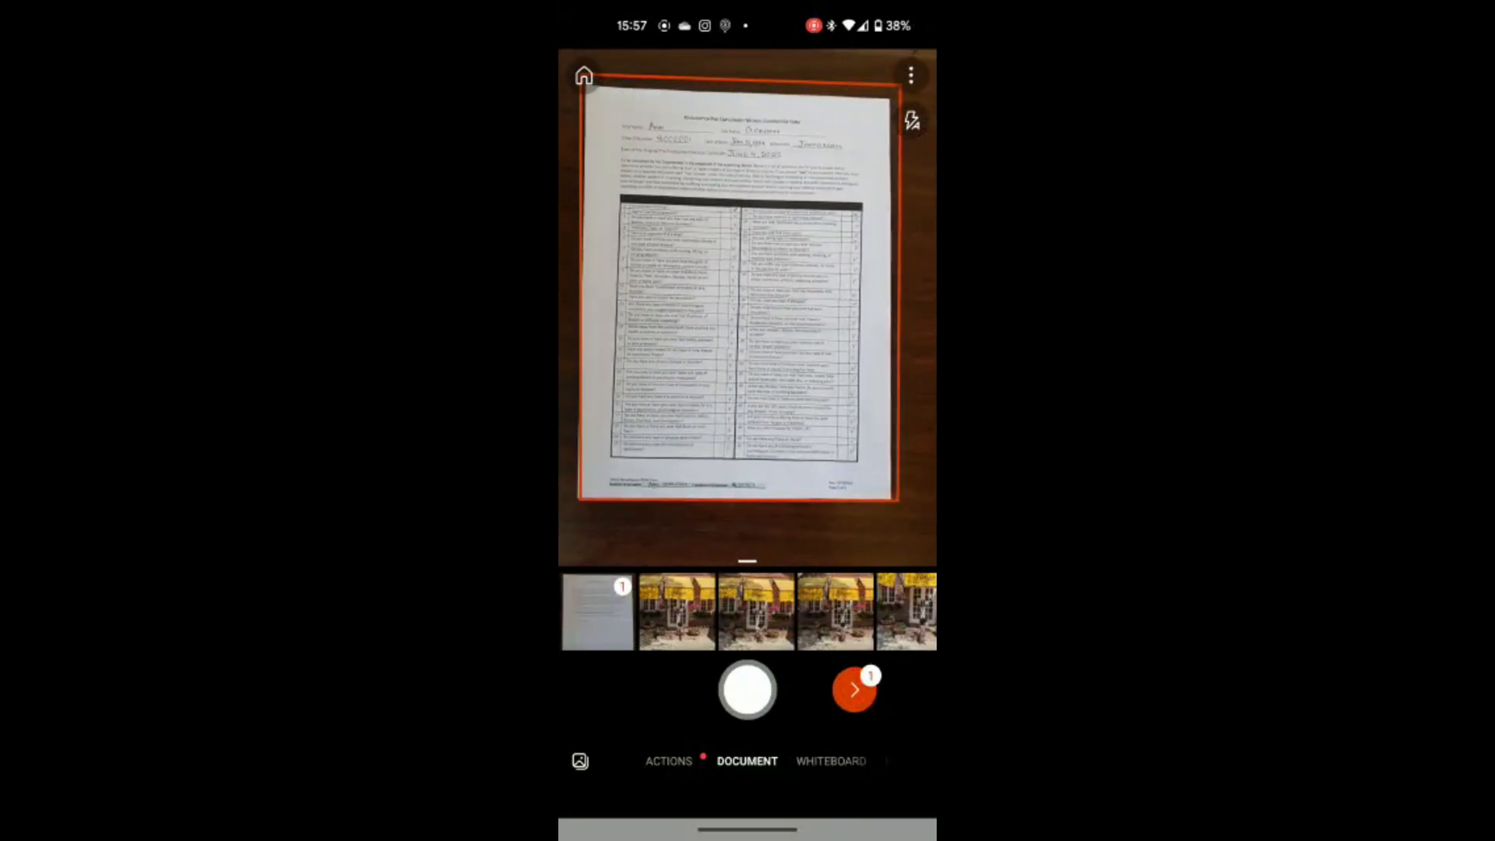
Capture and accept three medical form pages, bringing the count to four
left_click(747, 689)
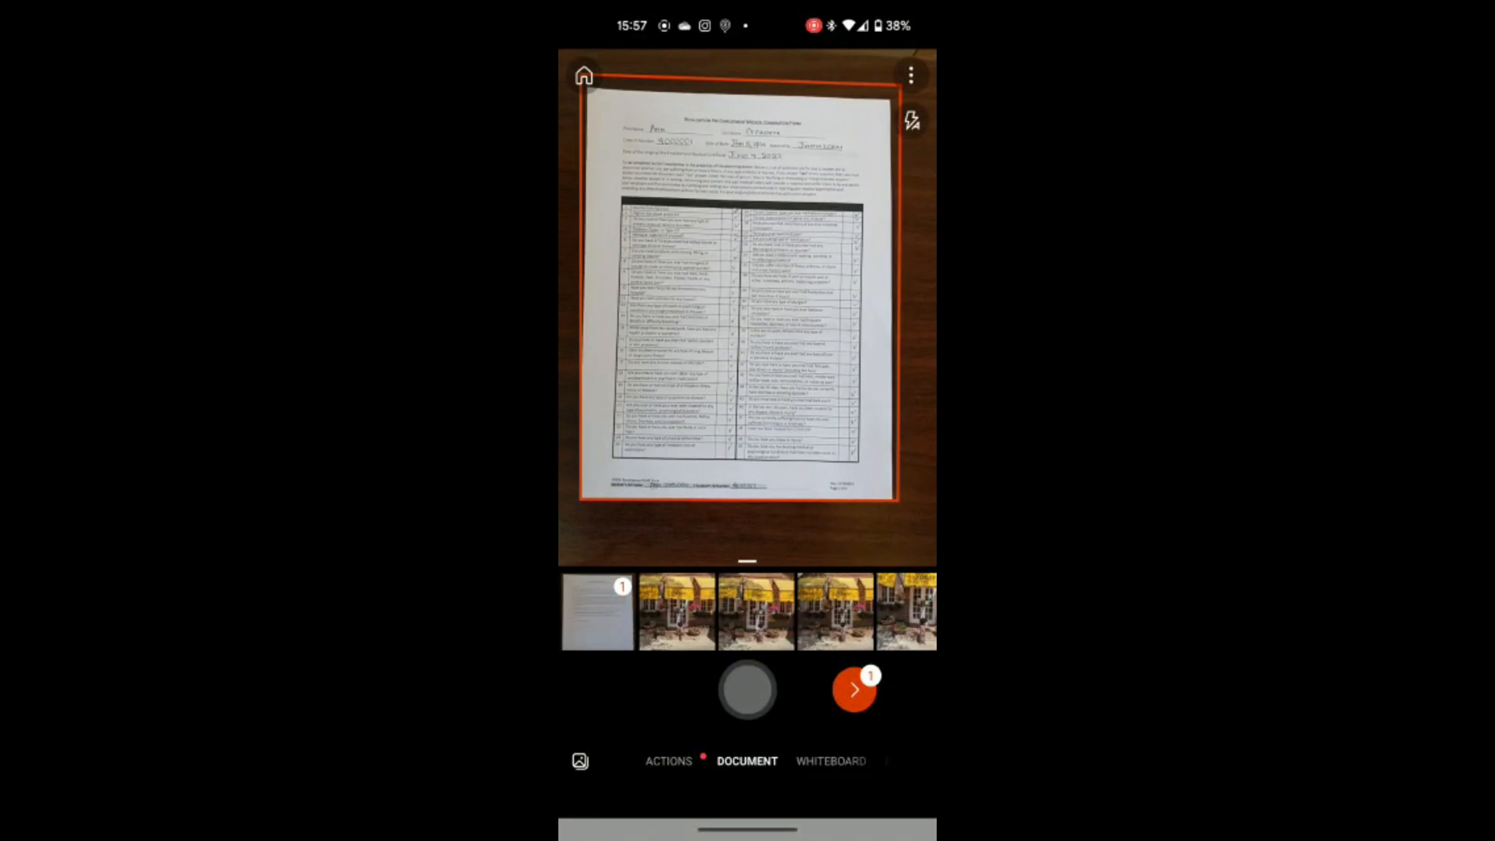
left_click(748, 688)
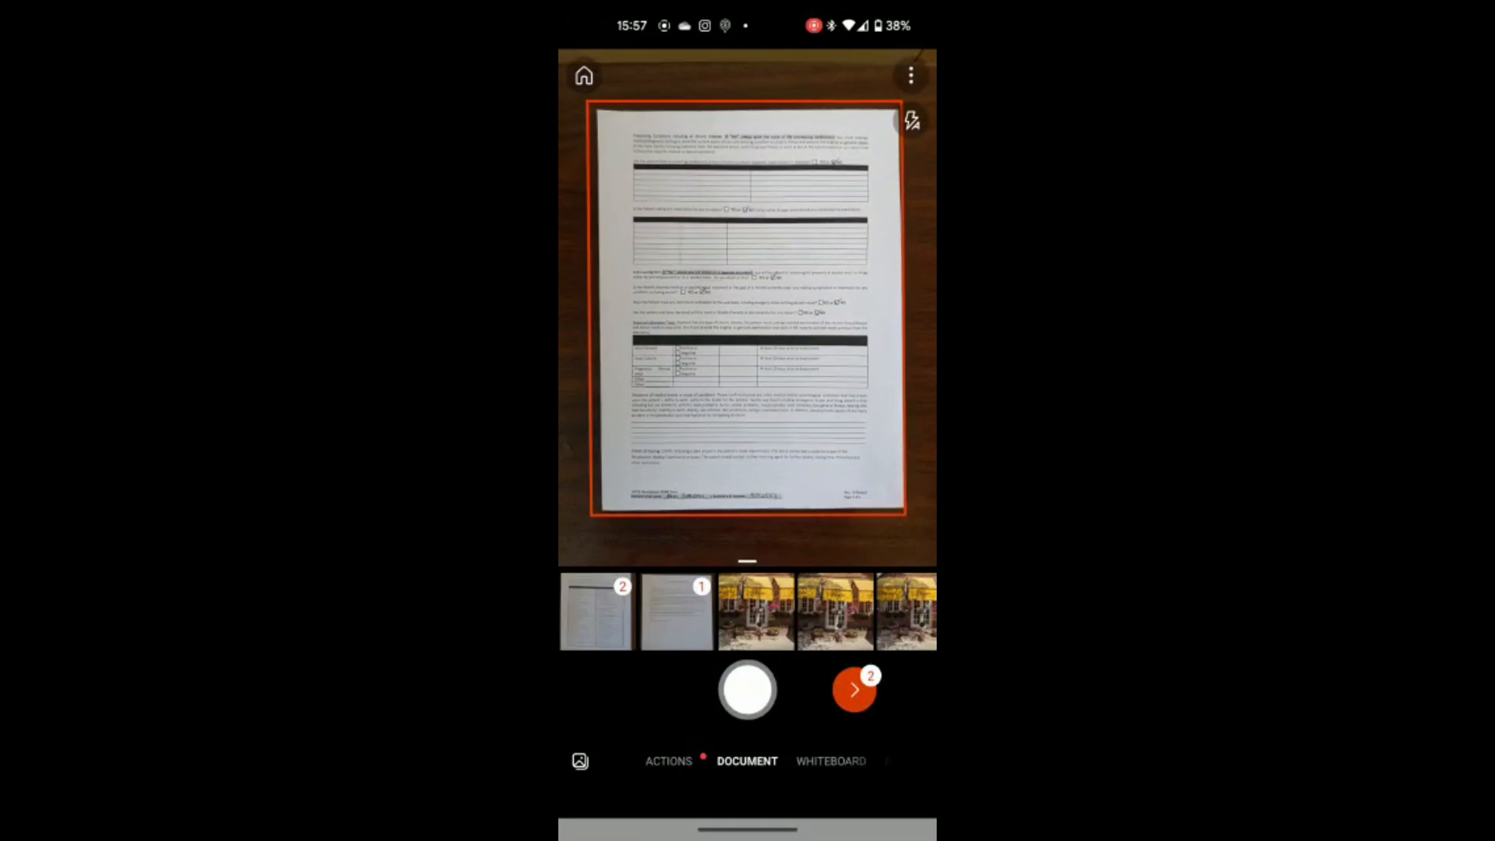
left_click(747, 690)
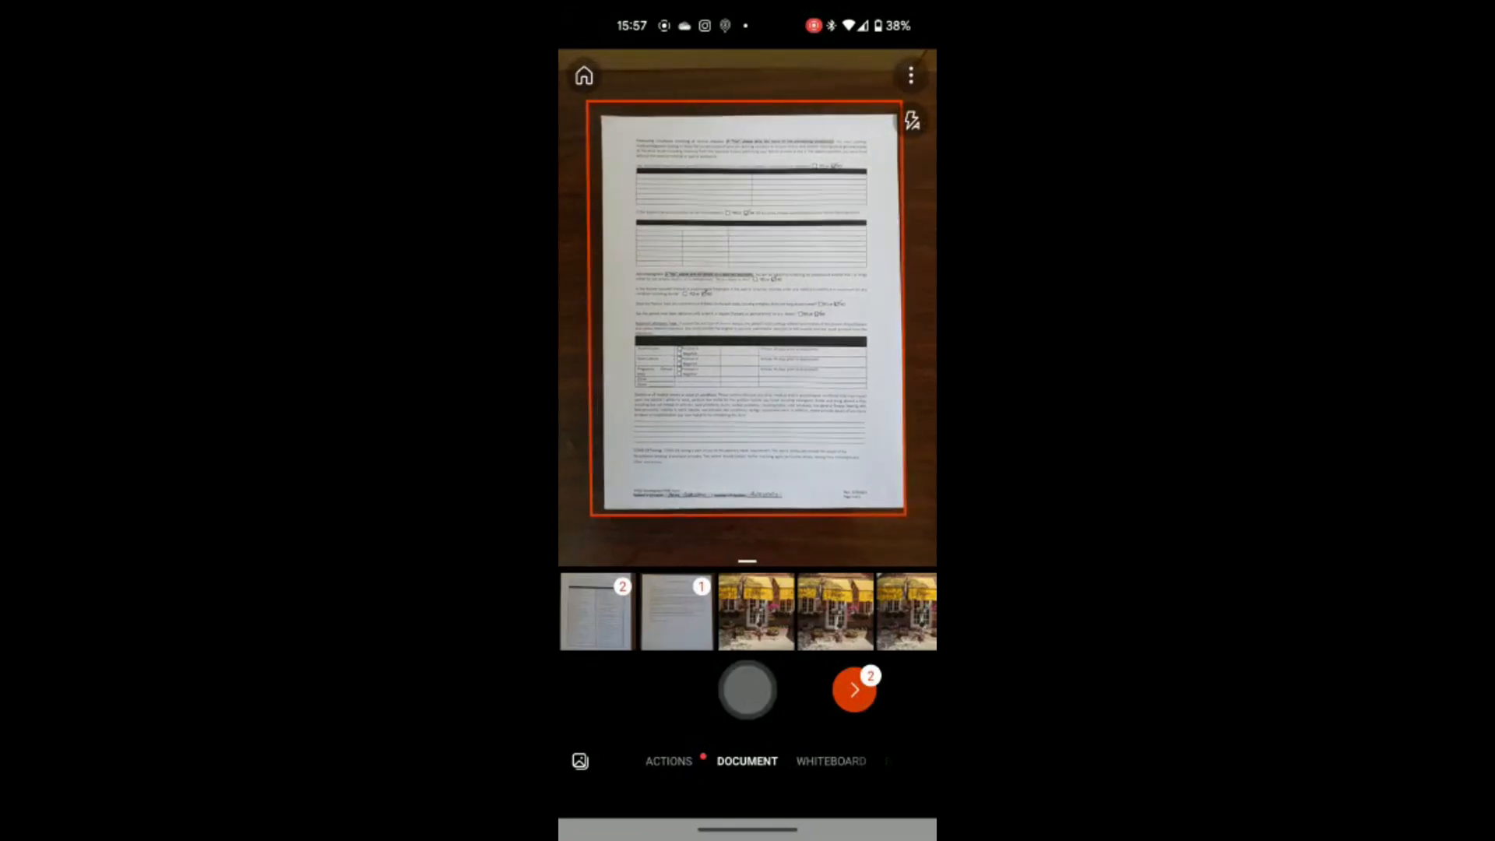
left_click(748, 688)
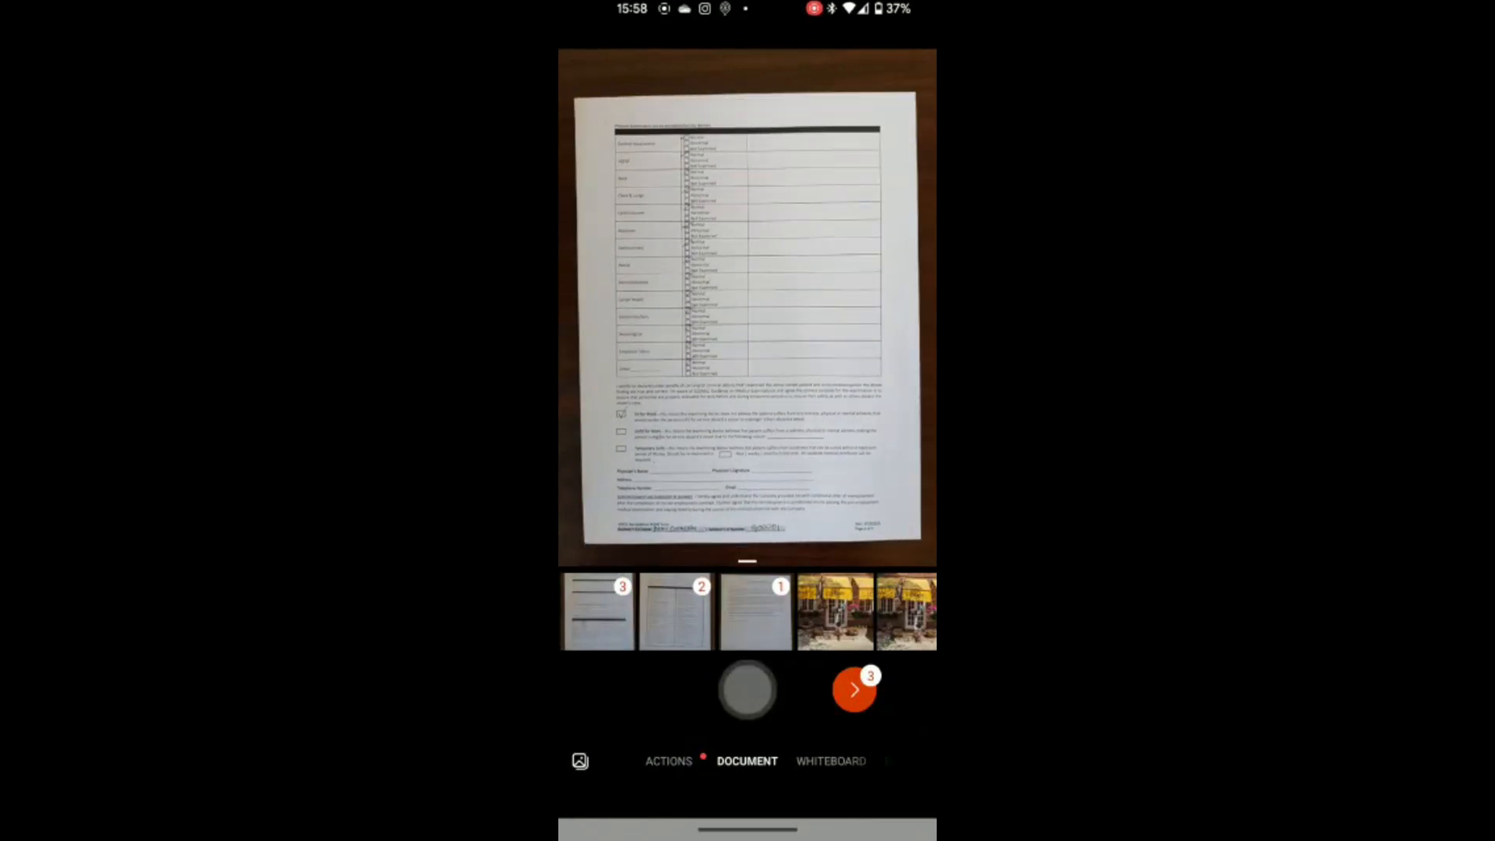
left_click(747, 689)
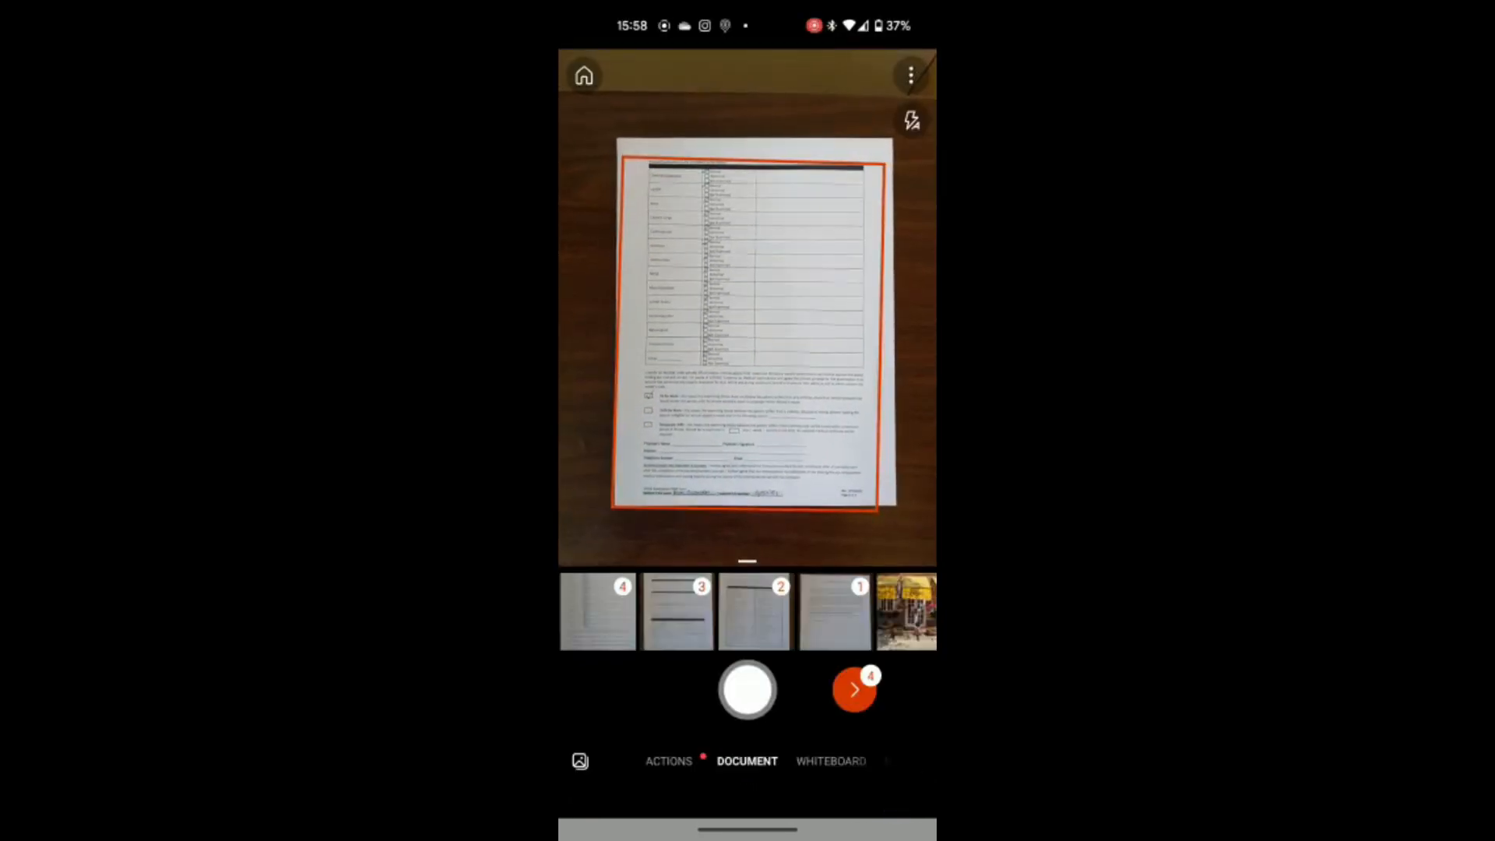
left_click(854, 689)
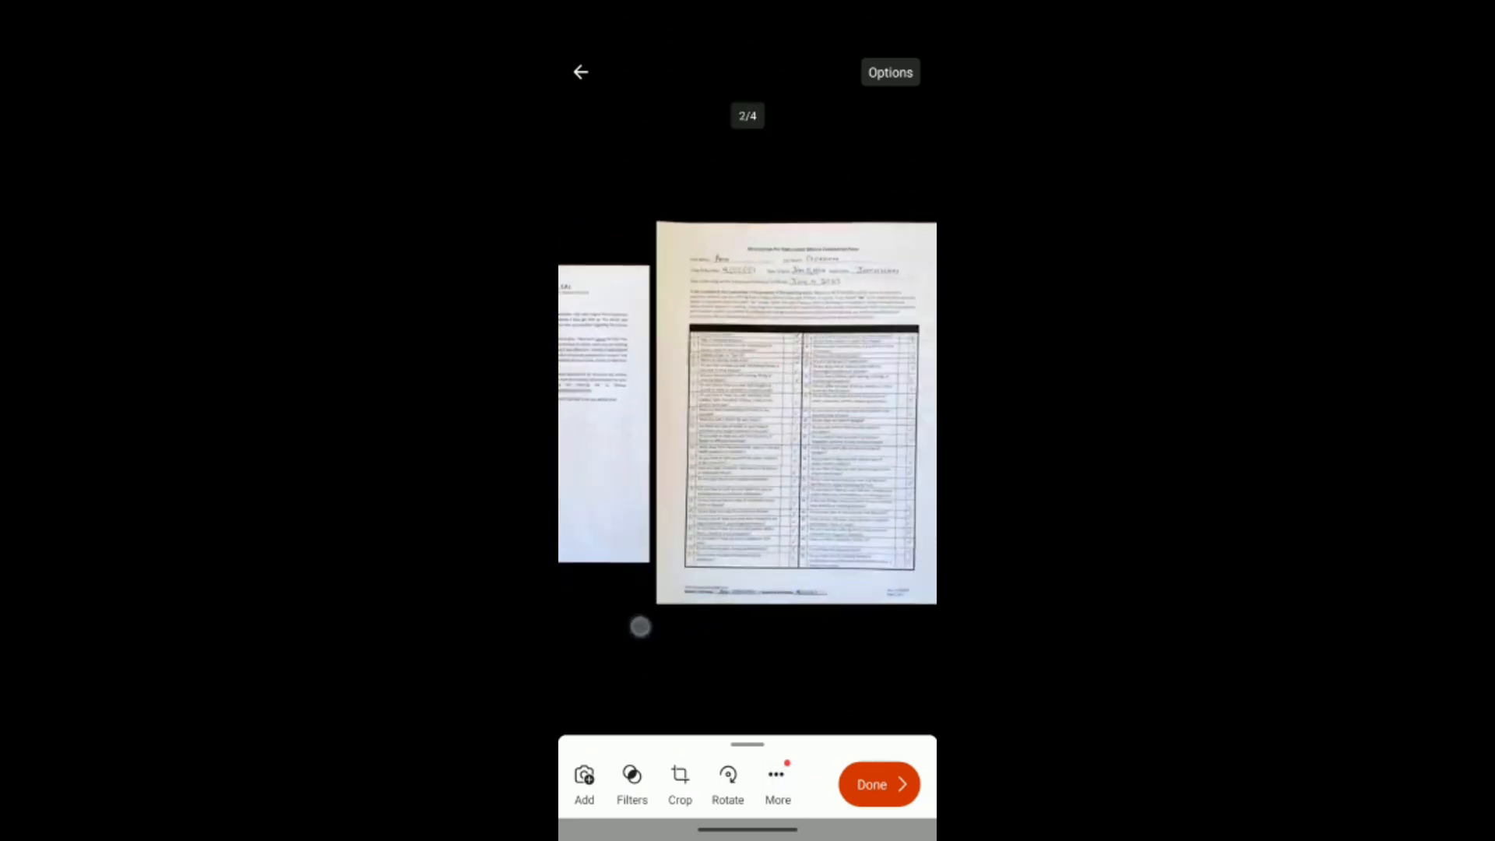
Tap Done on the page review to reach the save screen
left_click(870, 784)
type("me")
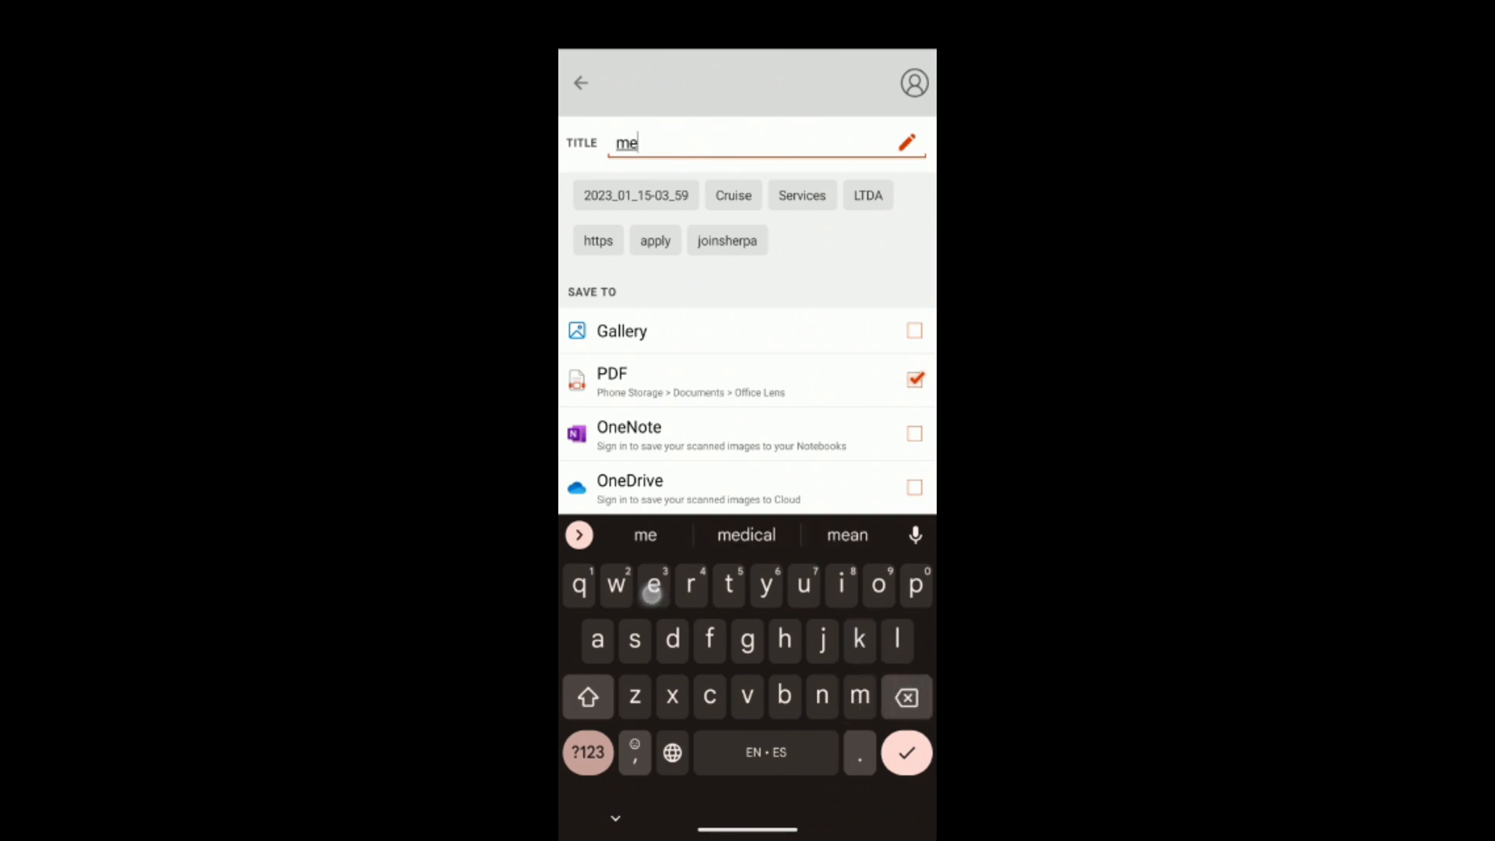
type("dical Ann gordo")
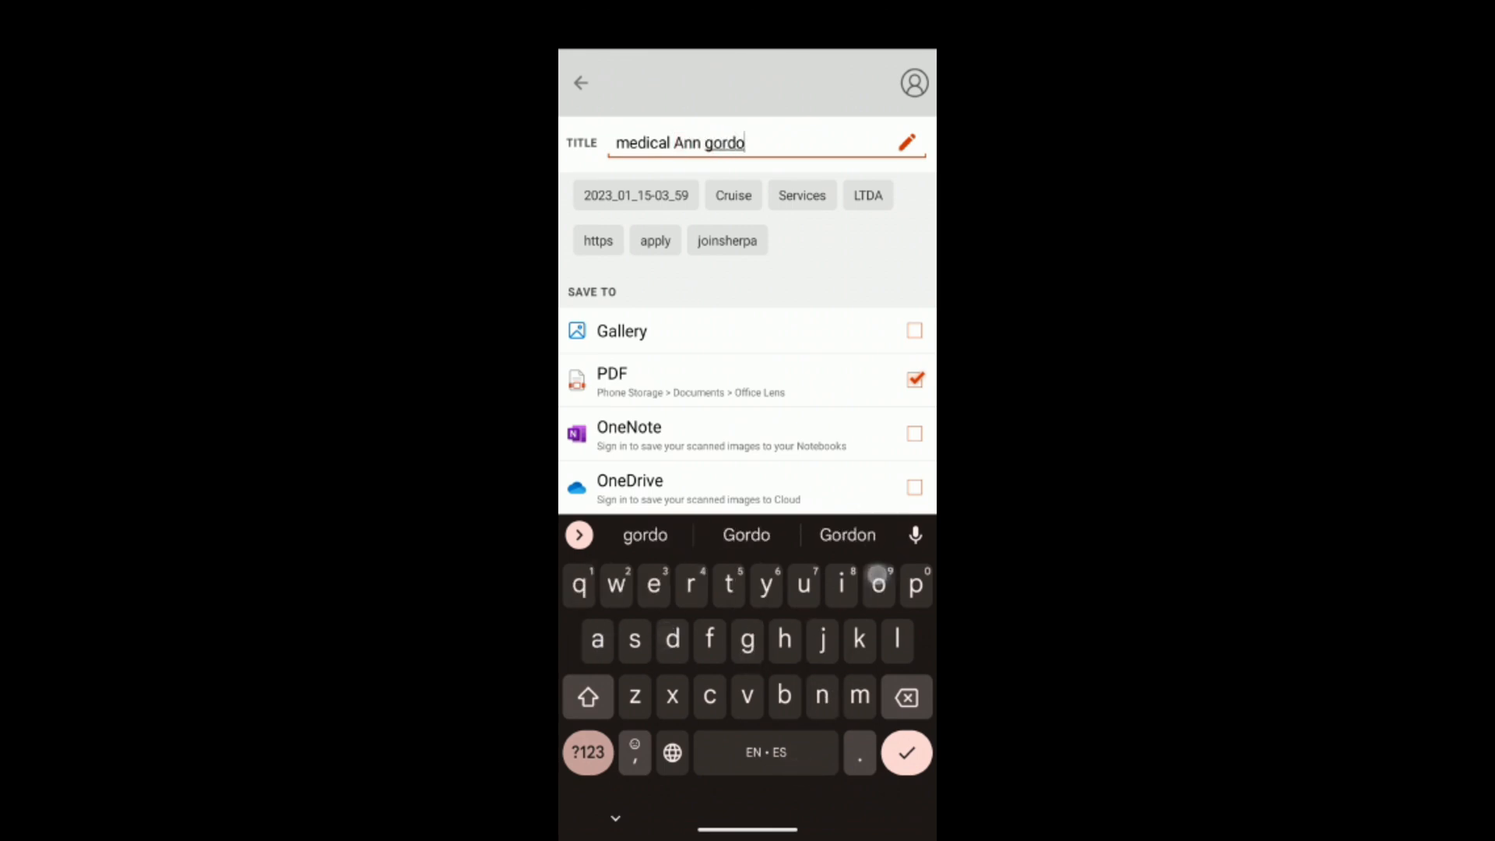
left_click(846, 535)
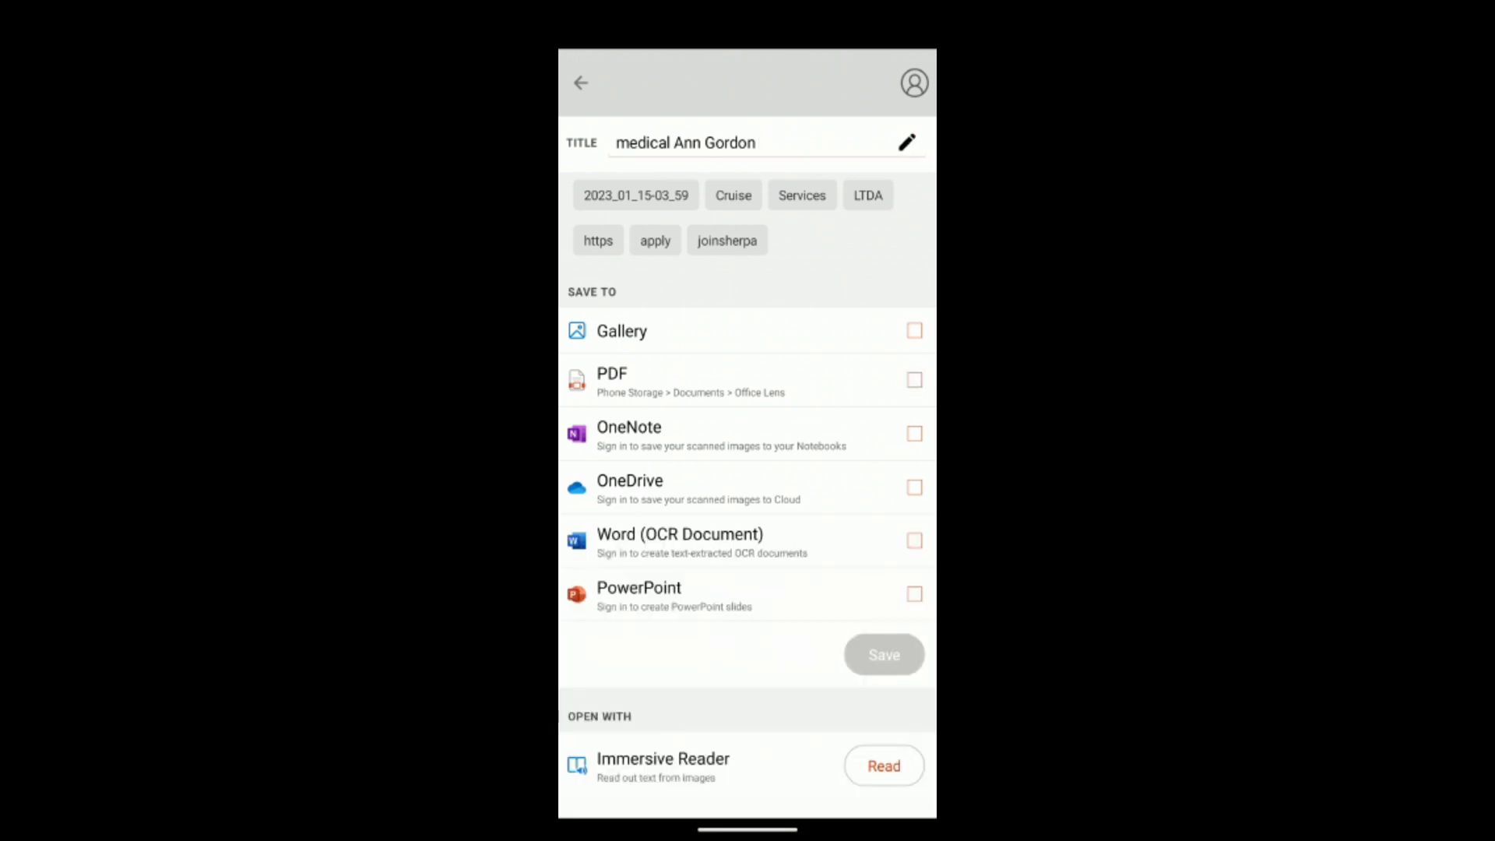
left_click(913, 380)
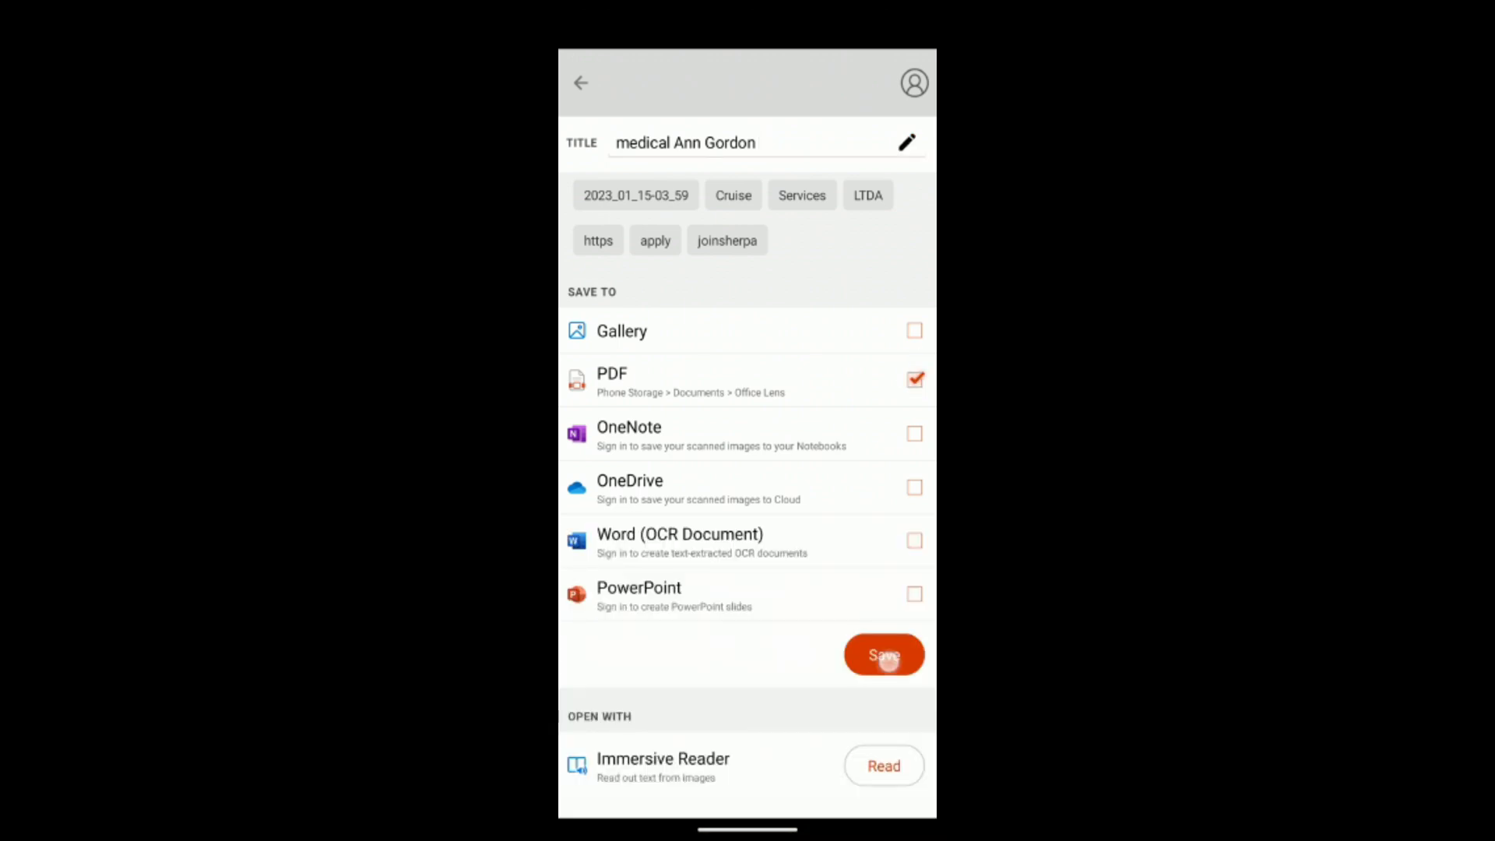
left_click(883, 654)
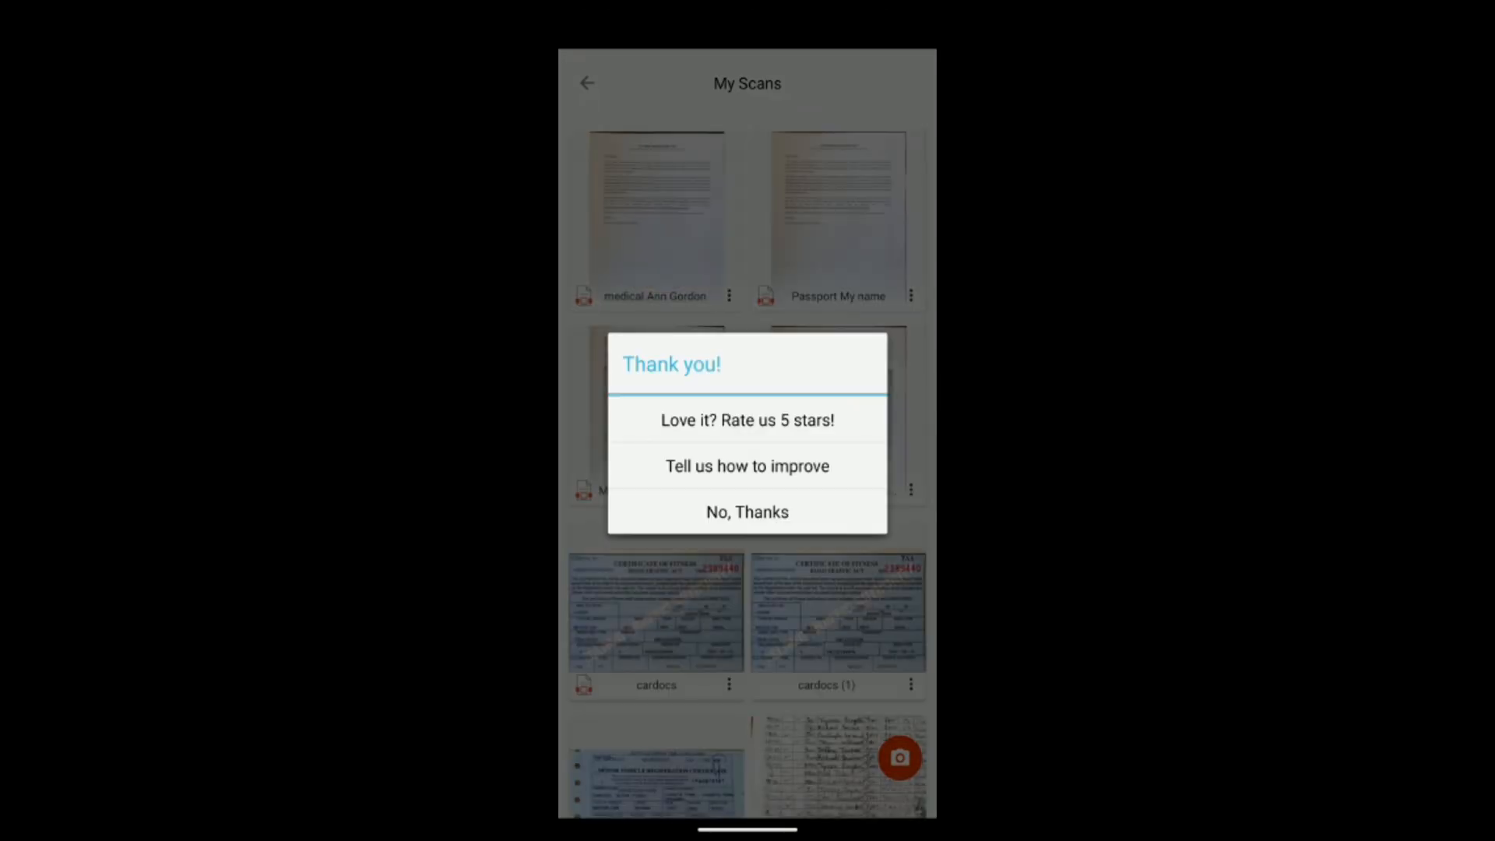
Decline the Microsoft Lens rating request with 'No, Thanks' to reveal My Scans
left_click(747, 513)
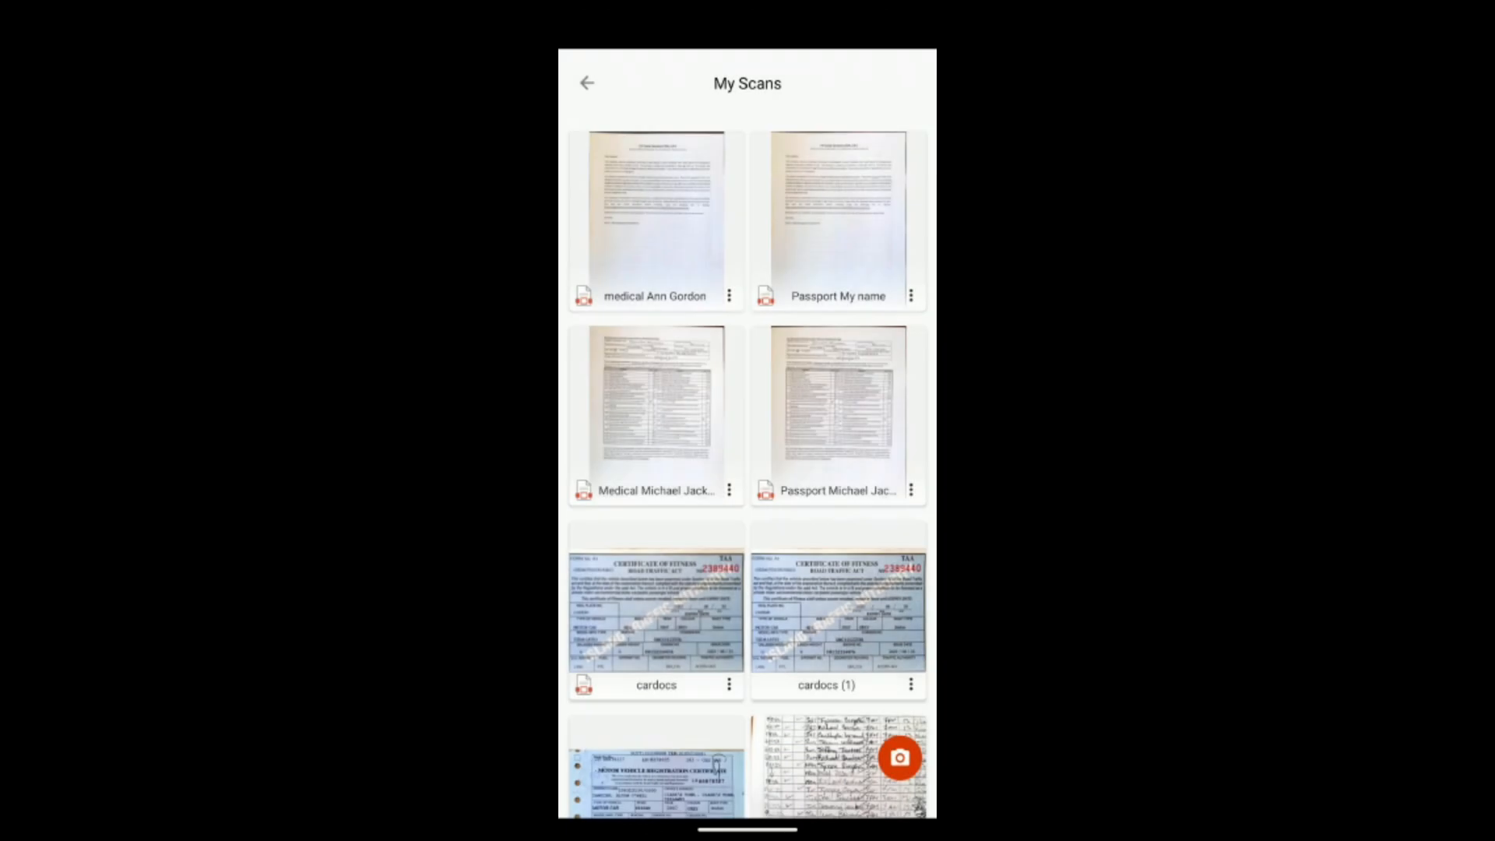